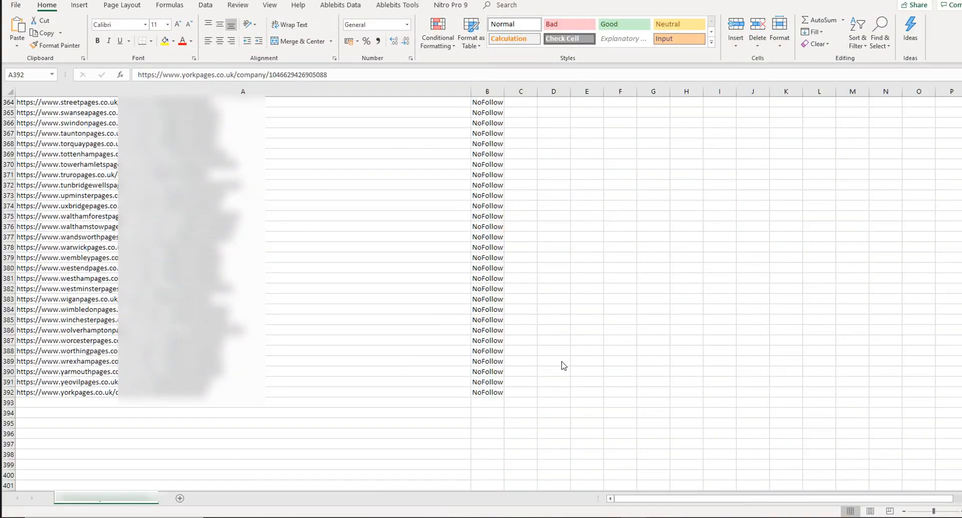
mouse_move(794, 356)
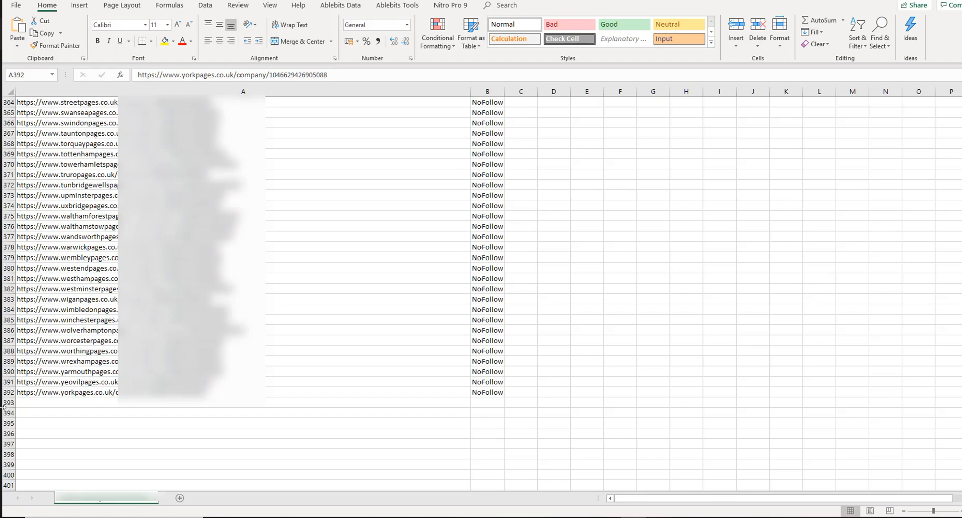
mouse_move(112, 437)
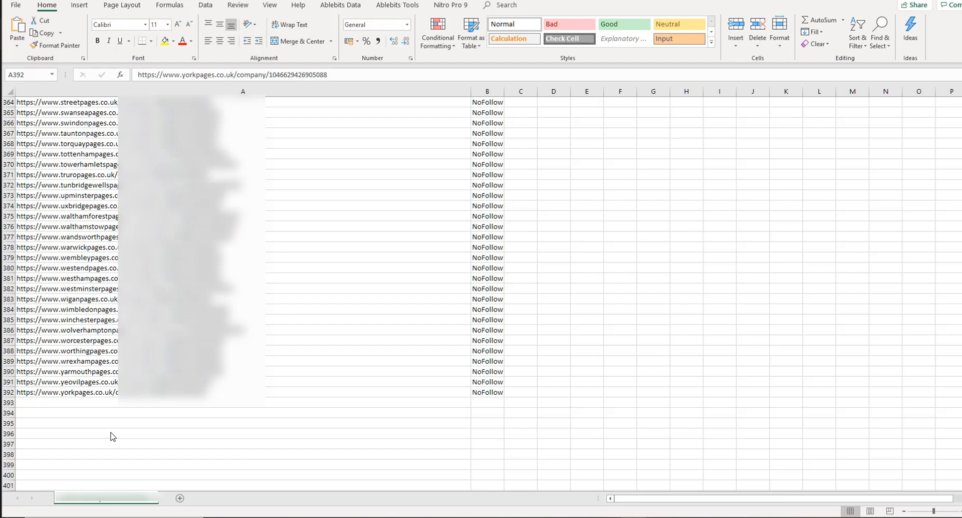
mouse_move(9, 397)
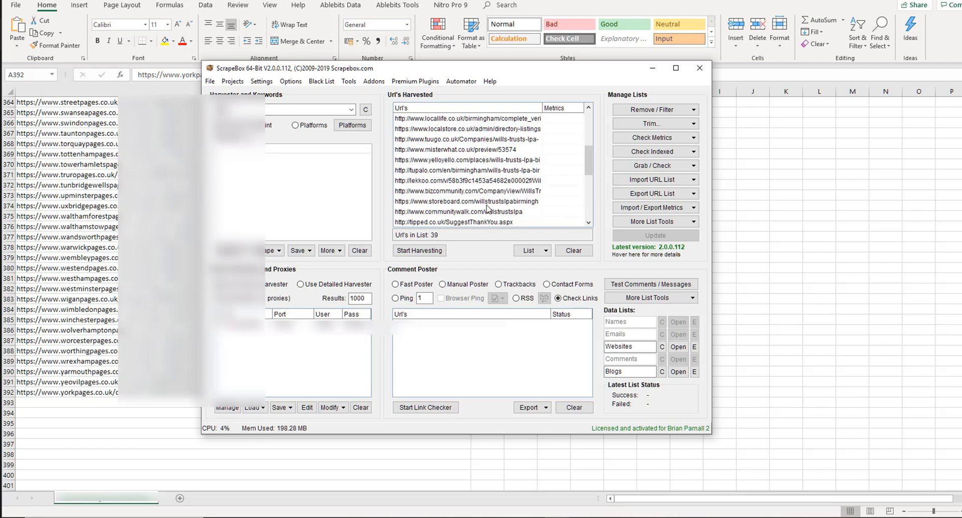
- Run a Google index check on the 39 harvested URLs with 25 threads, then close the checker
left_click(675, 68)
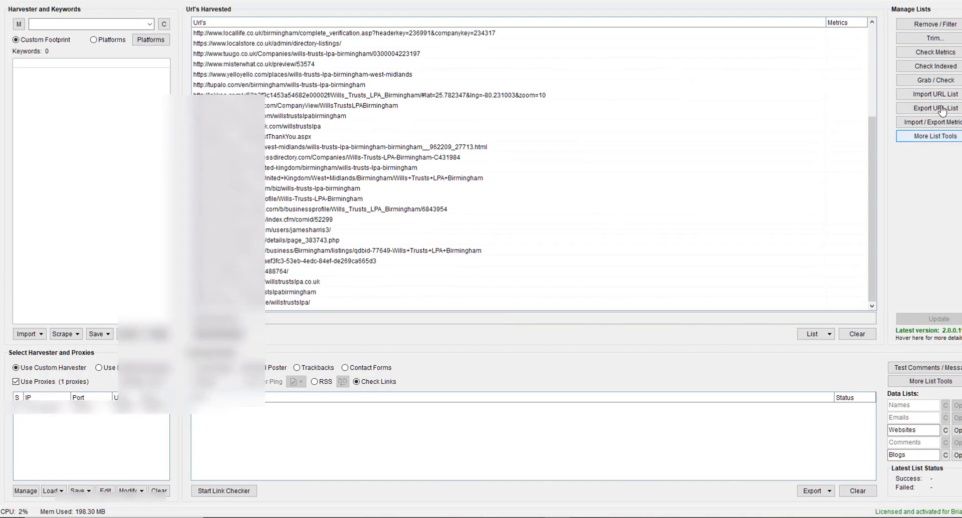
mouse_move(935, 65)
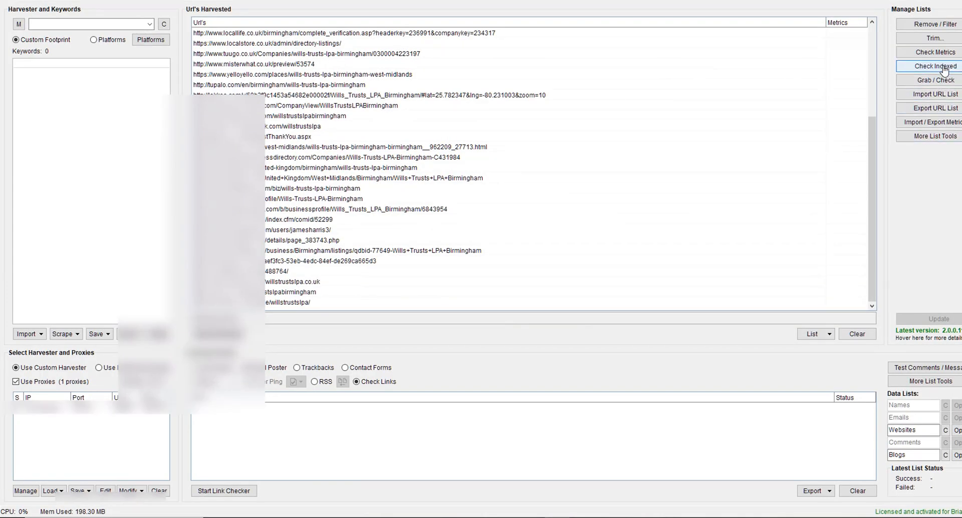
left_click(932, 65)
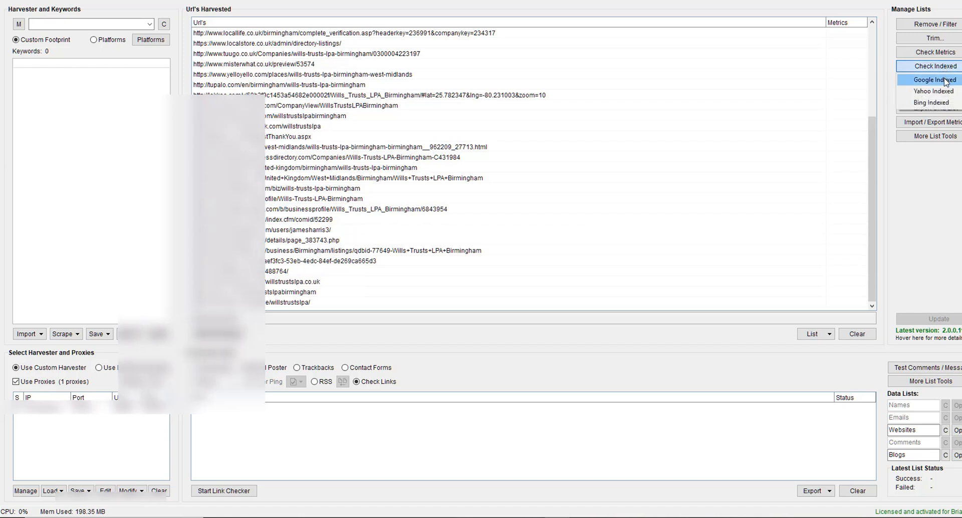
left_click(933, 79)
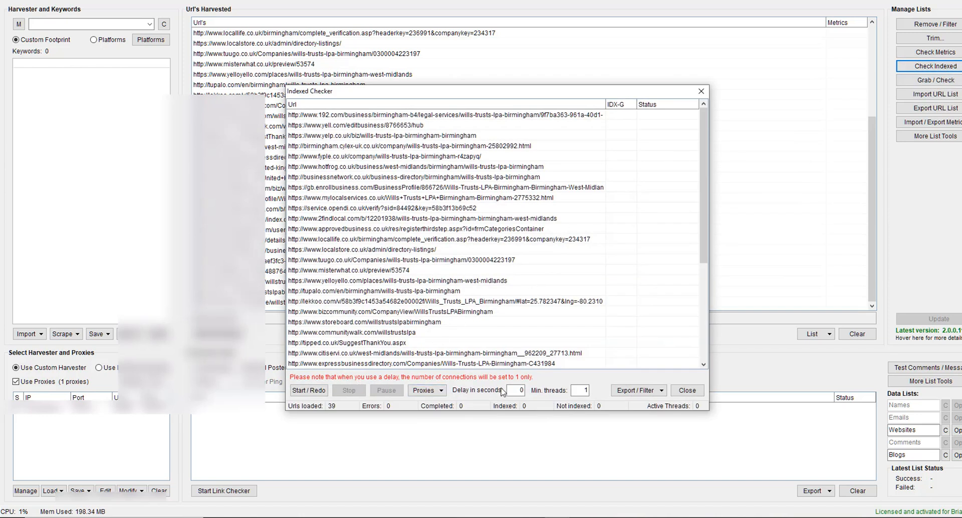
mouse_move(570, 398)
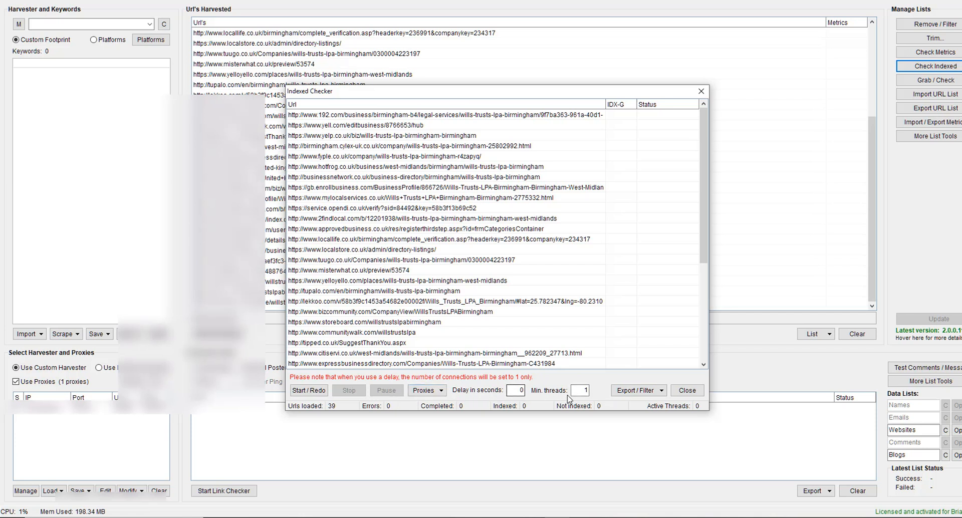
left_click(580, 390)
type("25")
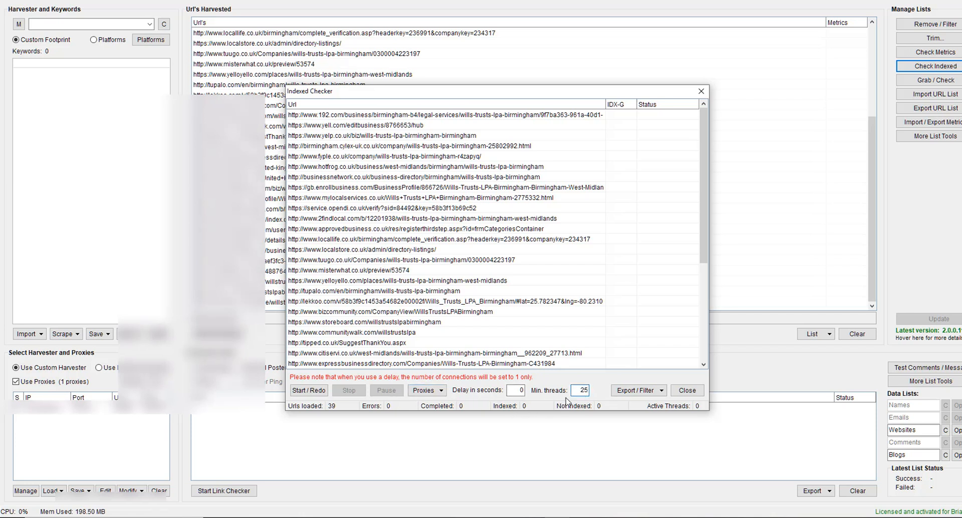
left_click(309, 390)
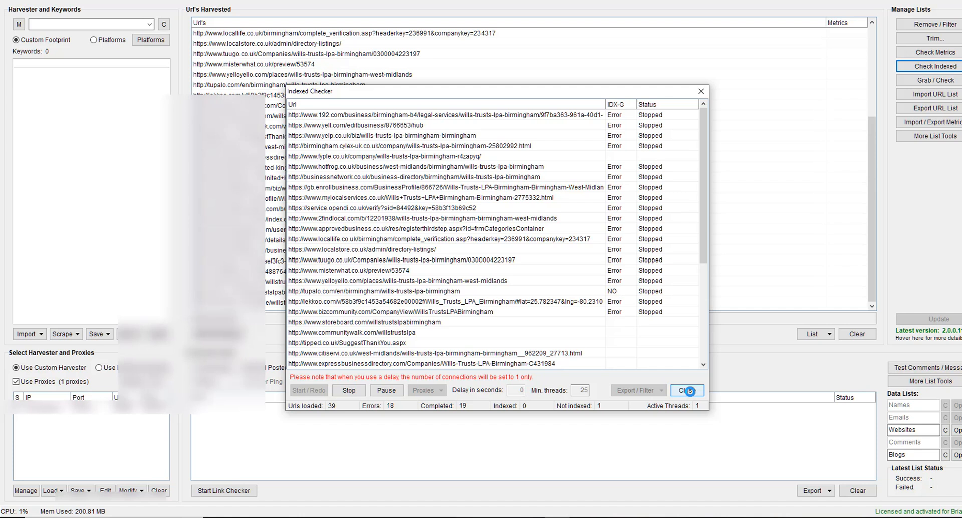
left_click(687, 390)
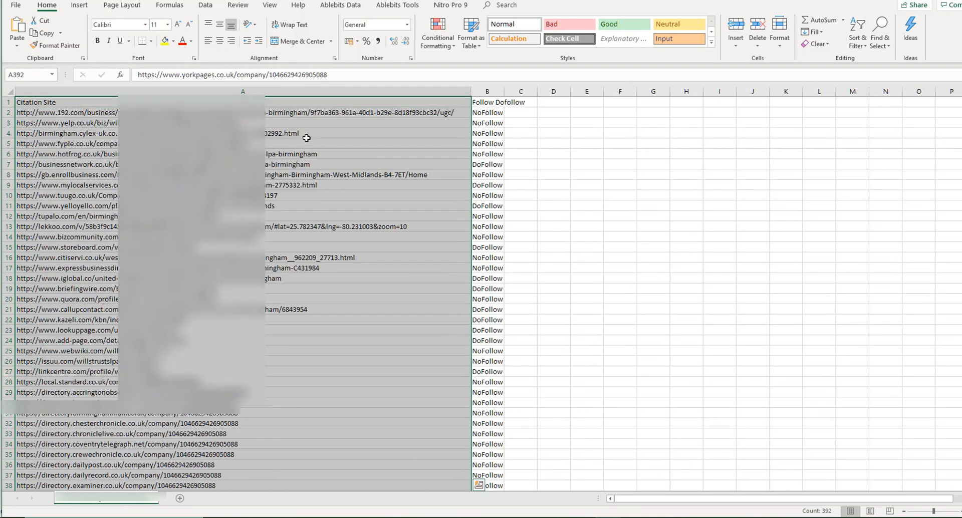
- Paste the Excel citation URLs into ScrapeBox's harvested list and remove duplicate URLs
scroll("down", 3)
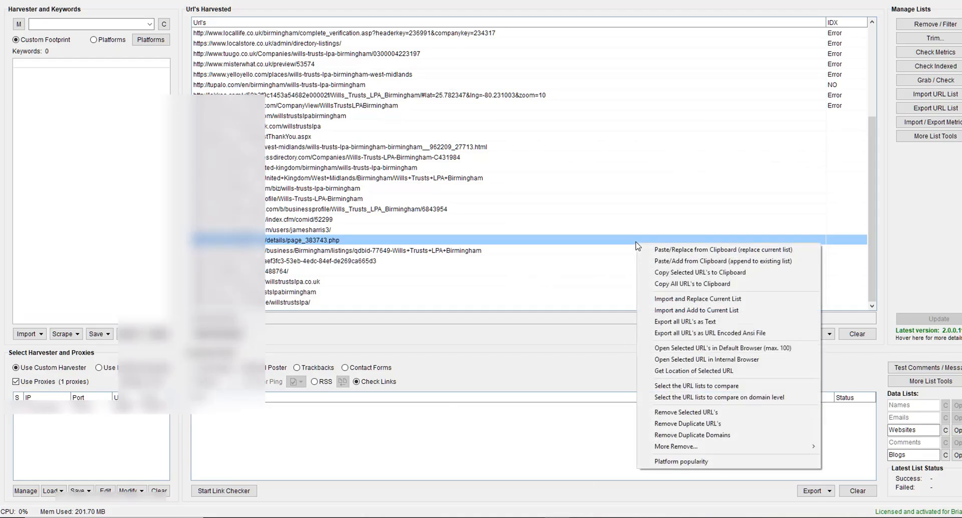
left_click(930, 24)
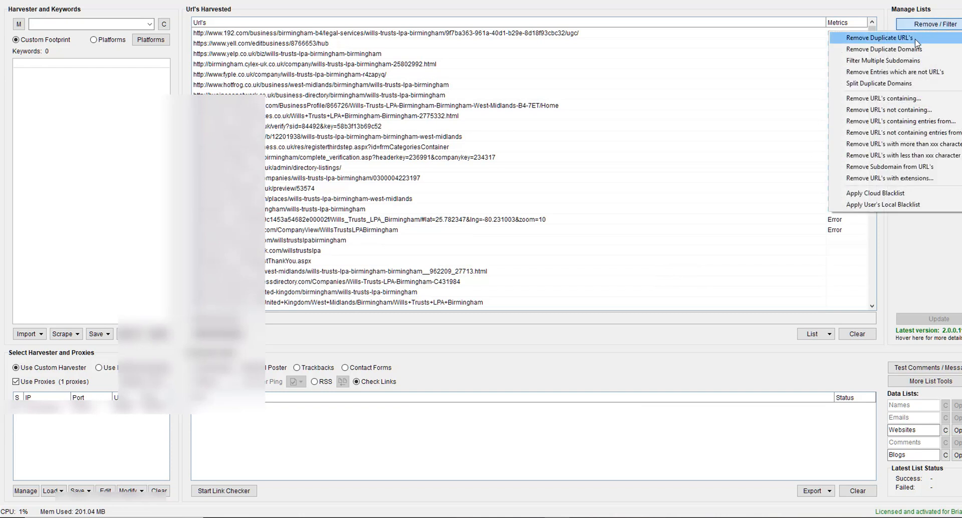
left_click(882, 37)
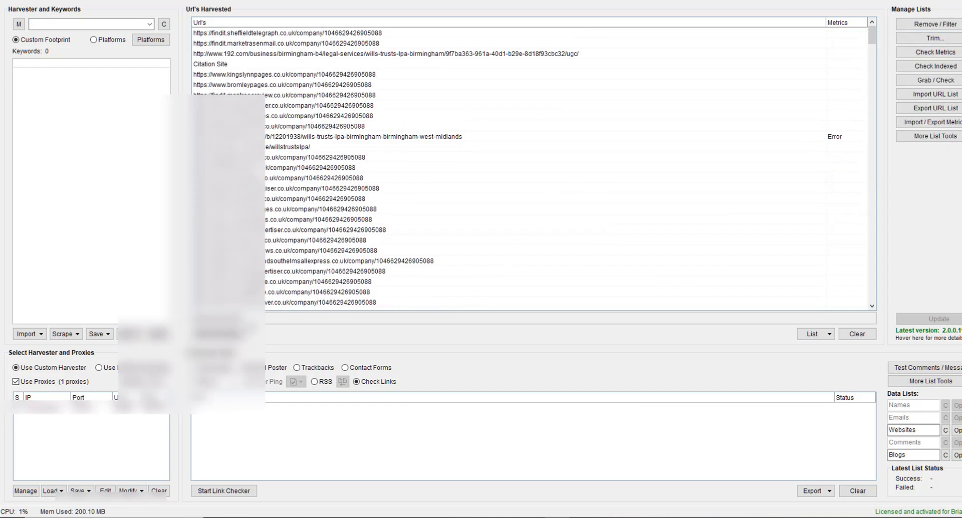
mouse_move(912, 24)
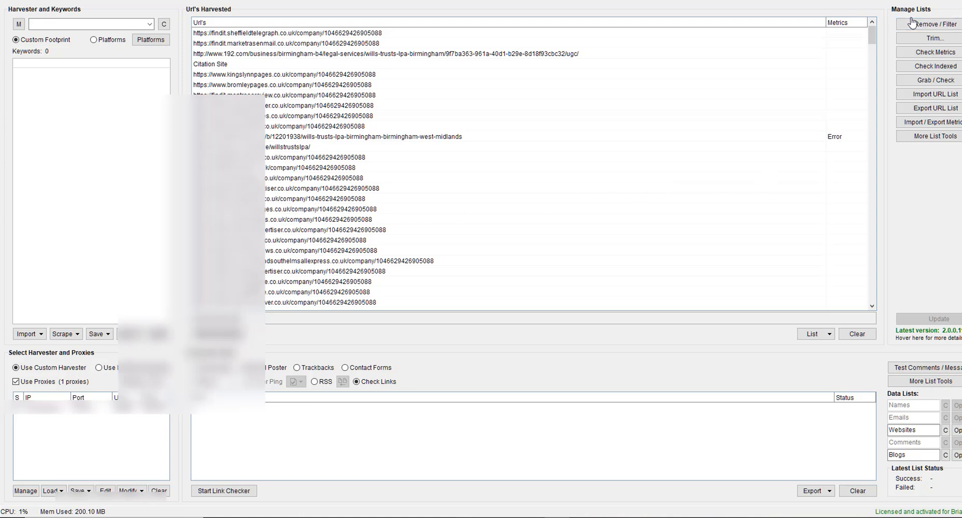
mouse_move(934, 66)
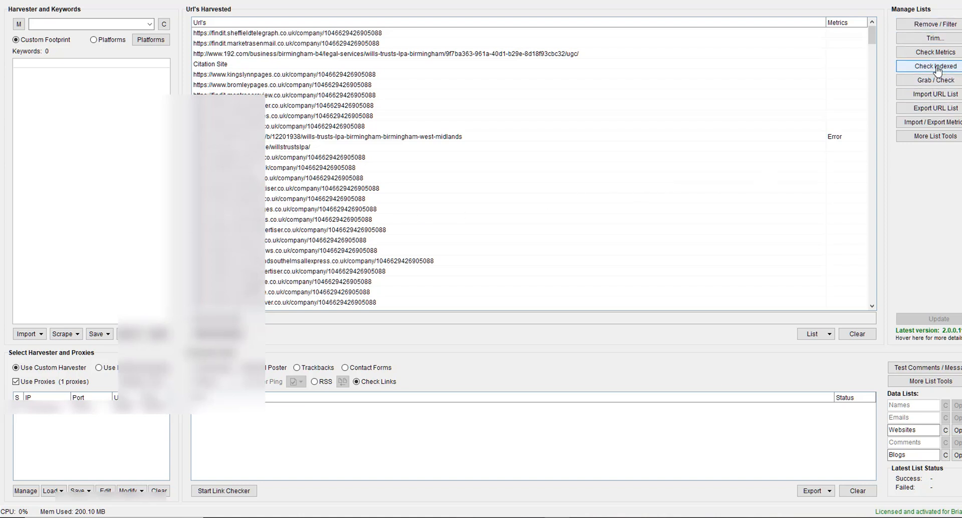
- Start a 100-thread Google index check on the 405 combined URLs, then return to Excel
left_click(933, 65)
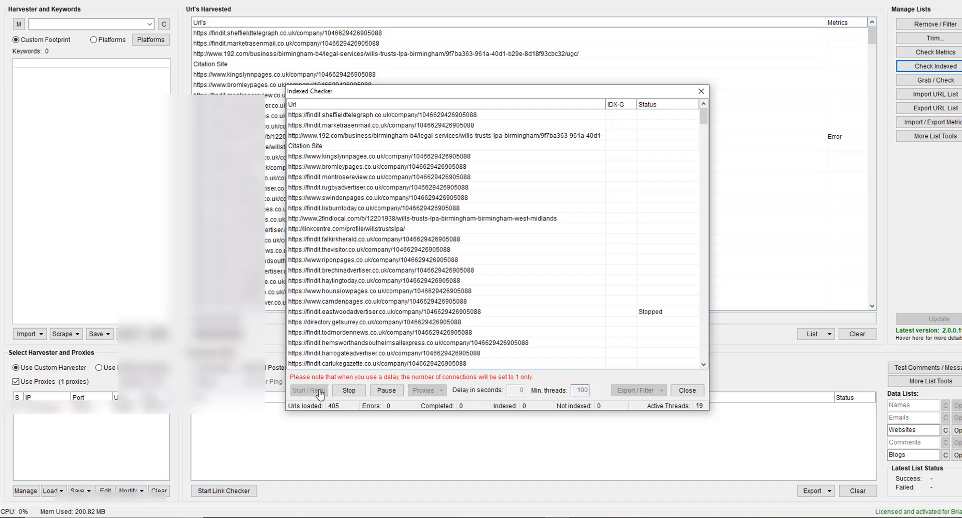
left_click(309, 389)
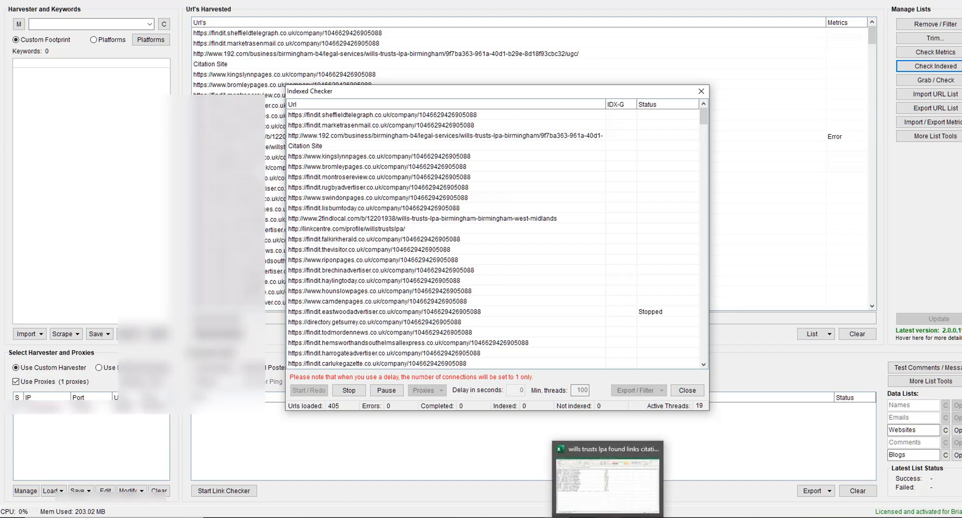
left_click(606, 479)
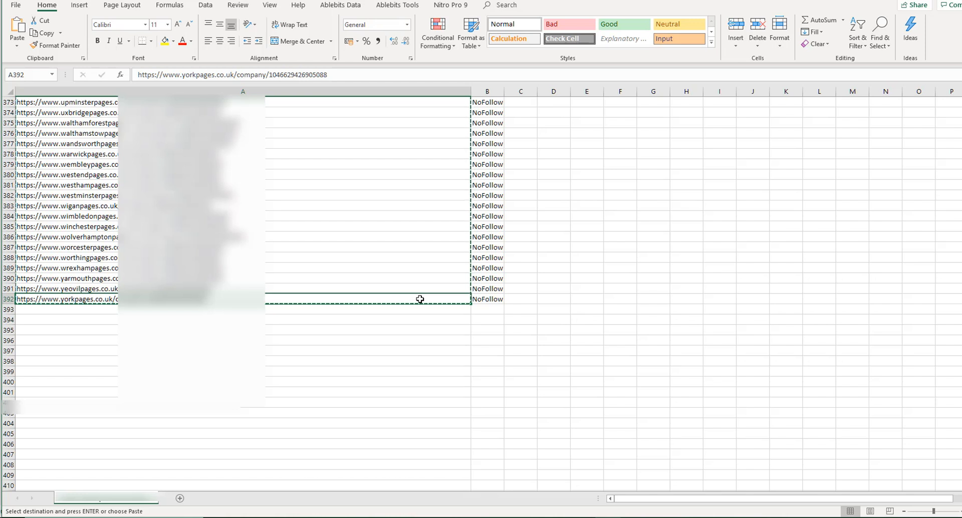
mouse_move(442, 145)
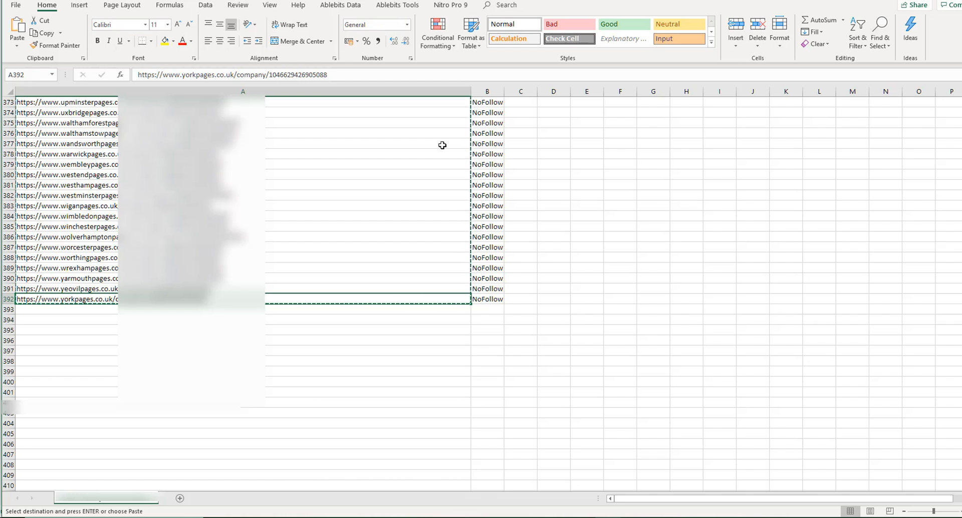
mouse_move(284, 298)
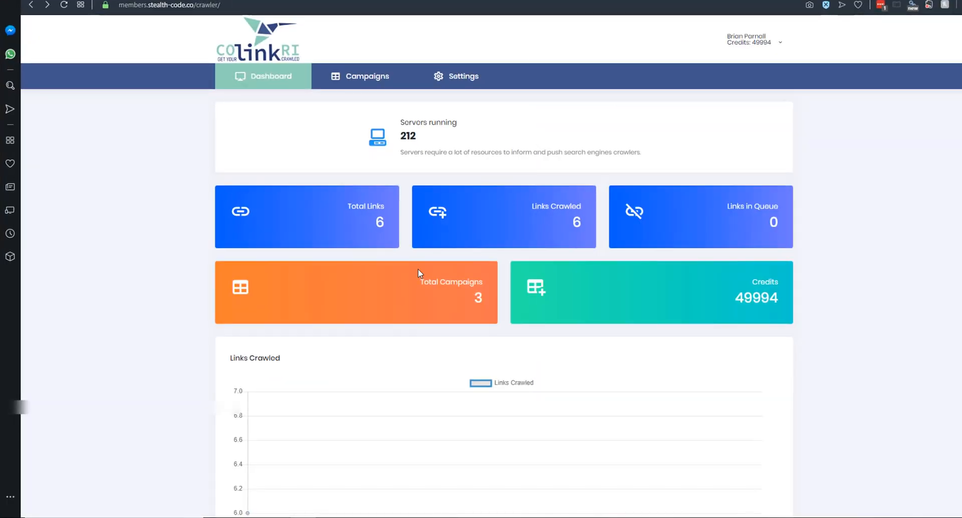
mouse_move(367, 76)
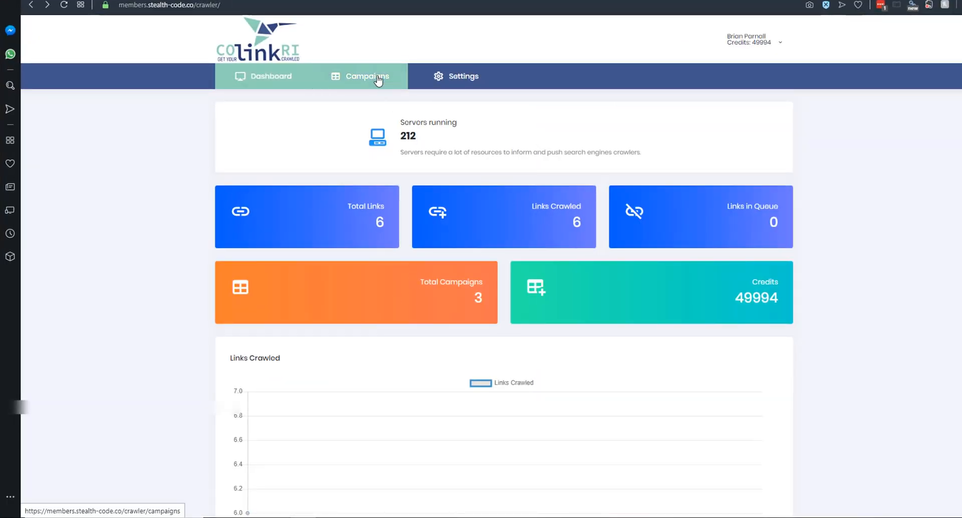
- Start a new COLINKRI campaign and name it 'Wills Citations'
left_click(369, 76)
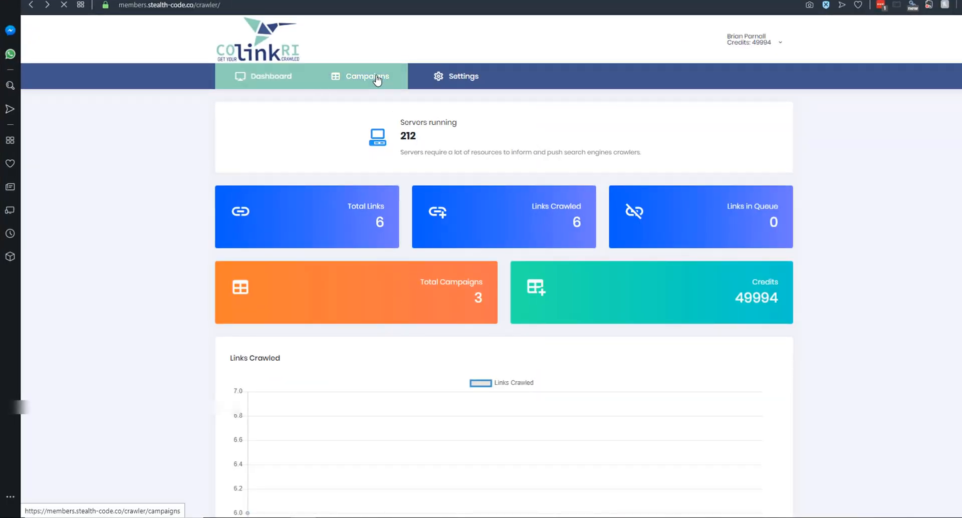
left_click(367, 76)
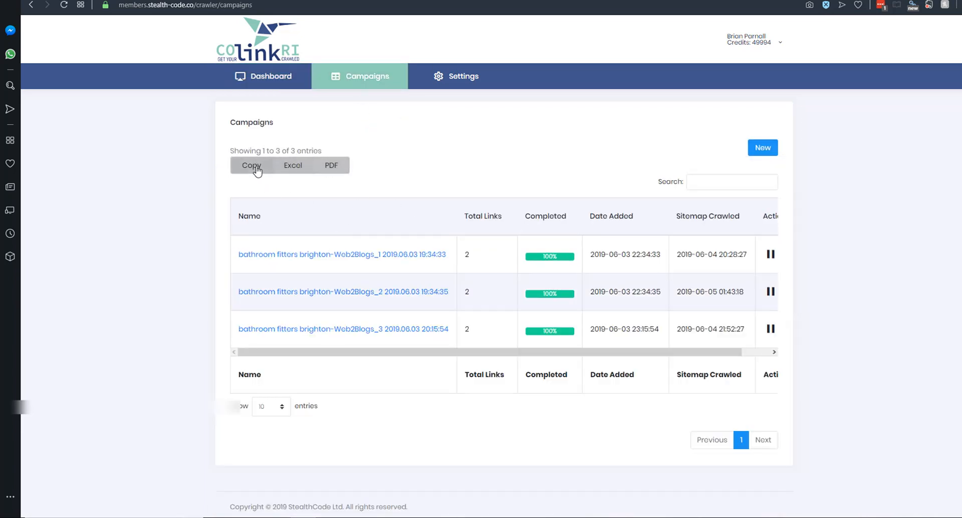
left_click(762, 148)
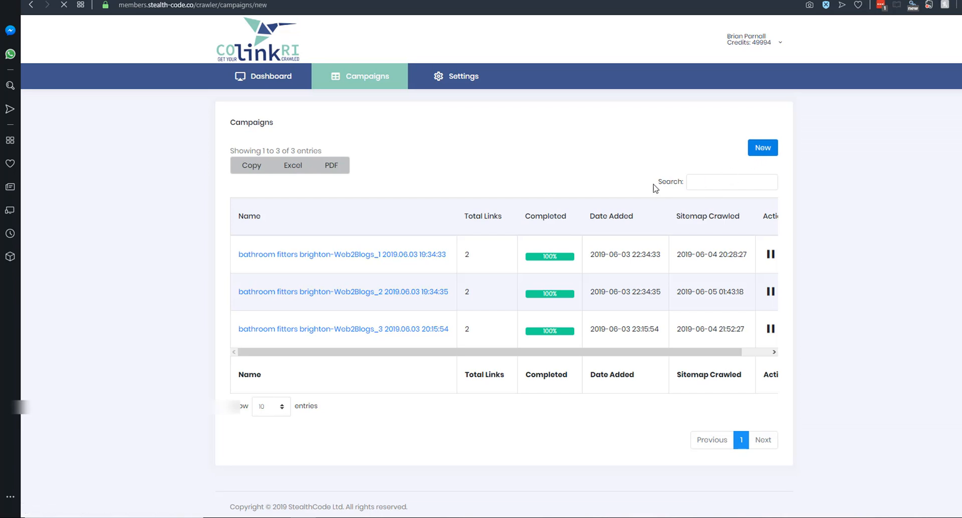
left_click(762, 148)
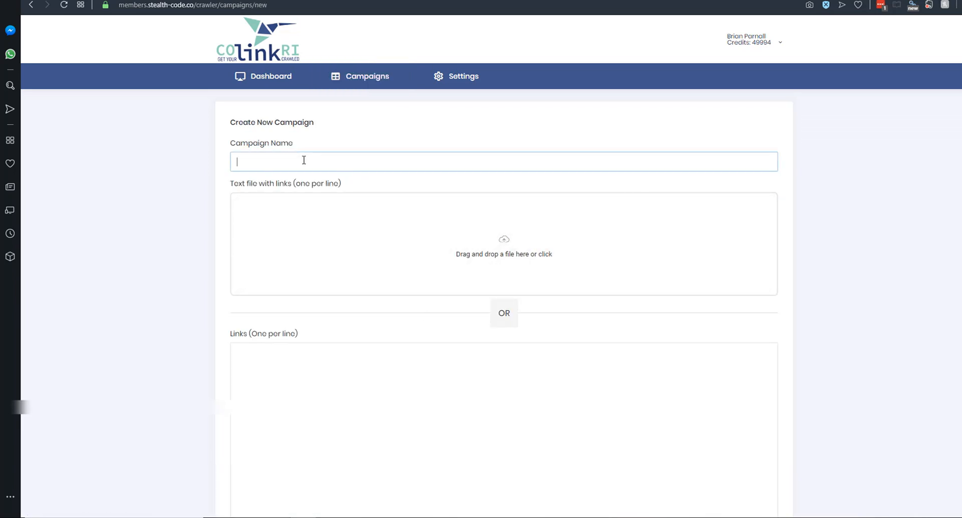
type("Wills Cl")
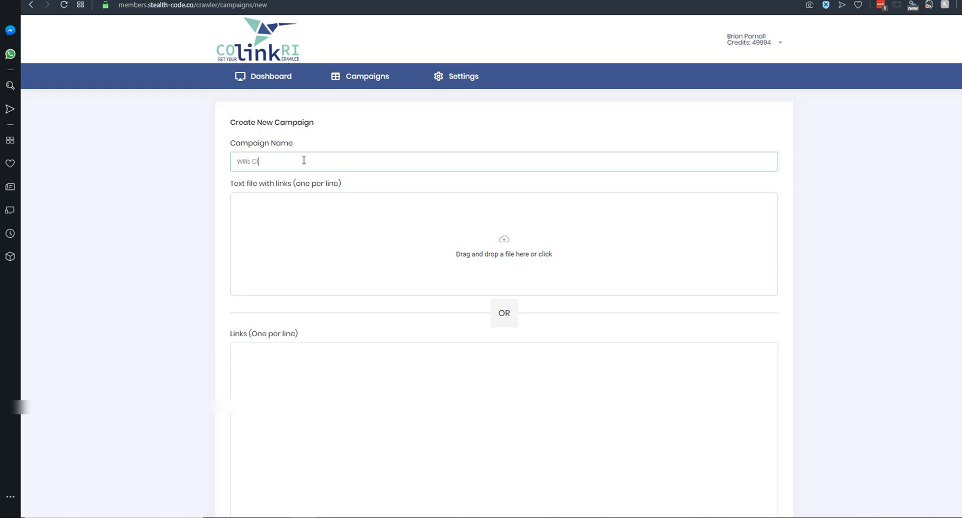
type("tations")
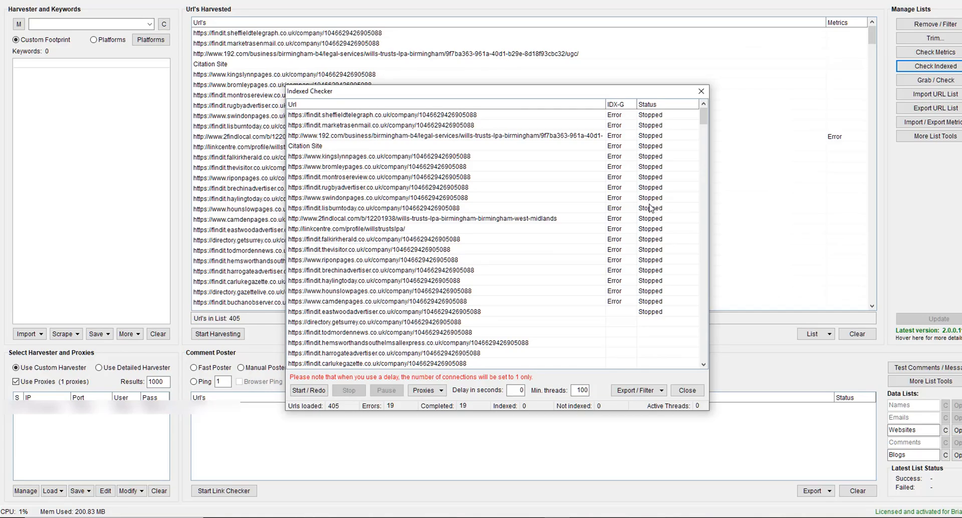
- Close ScrapeBox's error-filled index check results and return to the COLINKRI campaign form
scroll("down", 3)
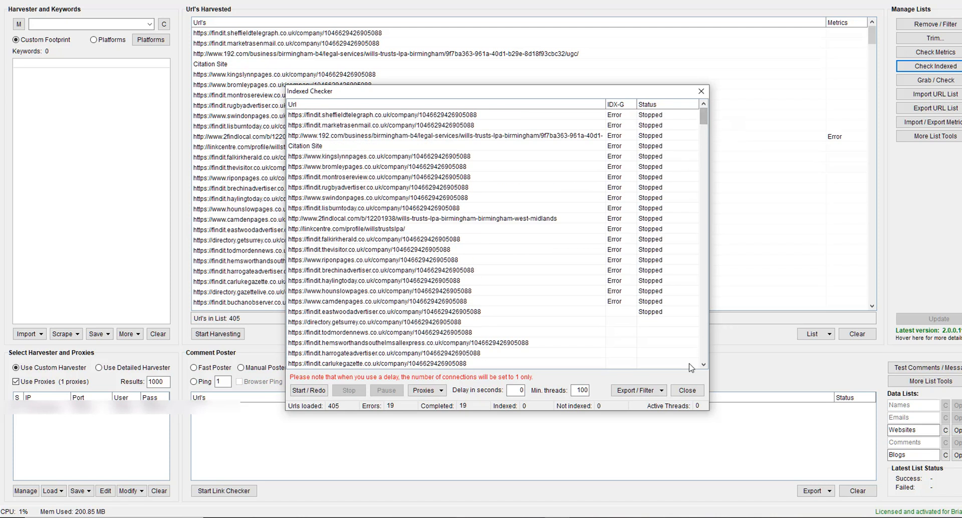
mouse_move(405, 382)
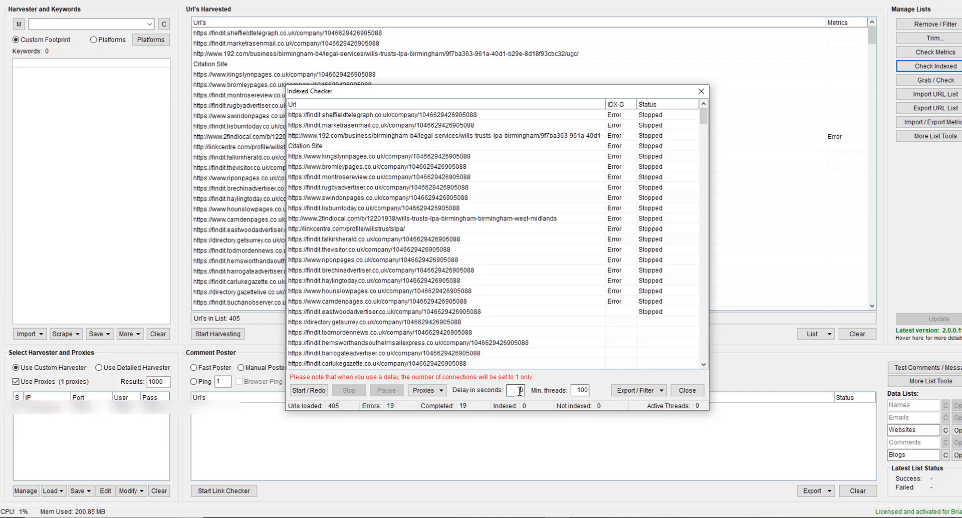
left_click(686, 390)
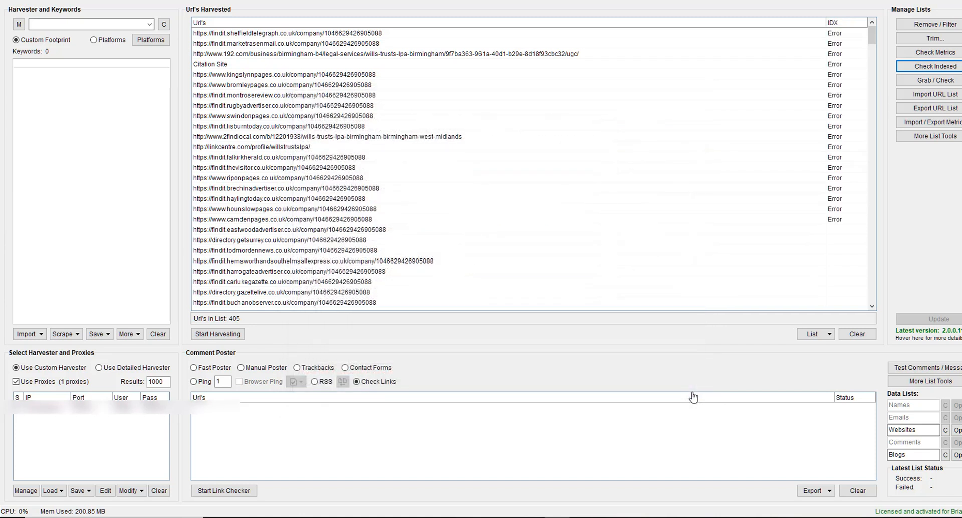
mouse_move(561, 70)
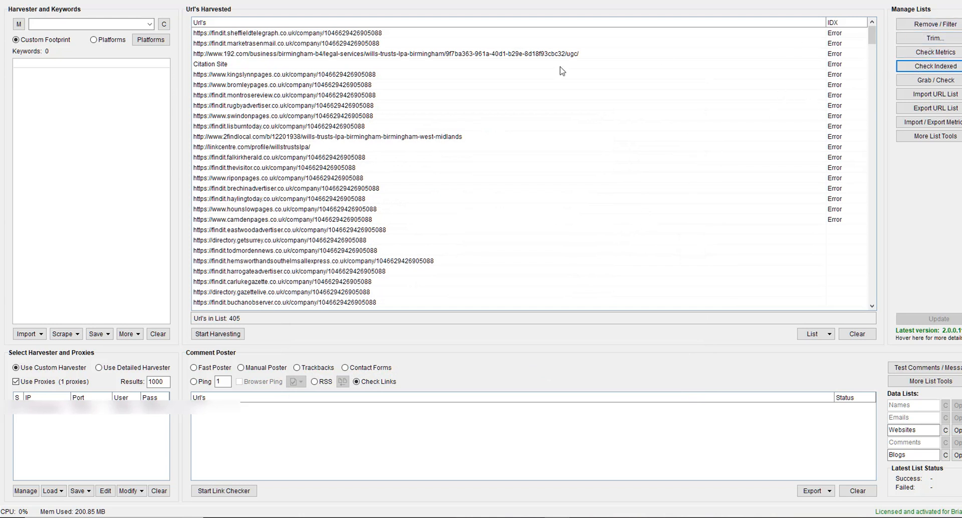
left_click(307, 32)
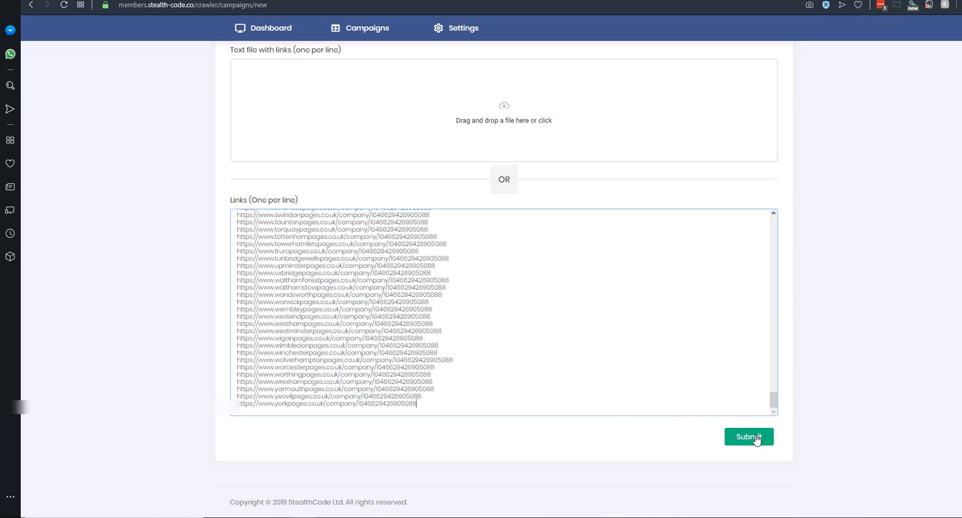
- Submit the Wills Citations campaign with its 391 pasted citation links
left_click(748, 437)
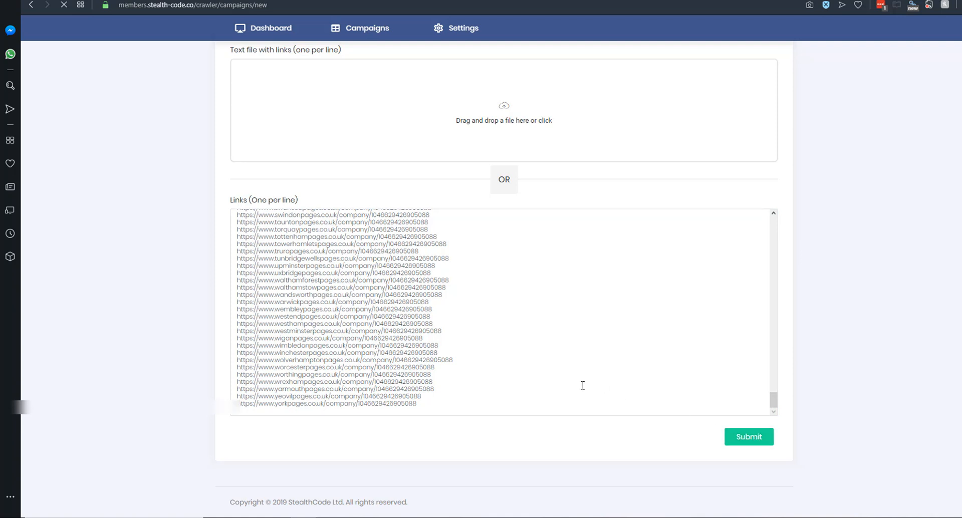
left_click(748, 436)
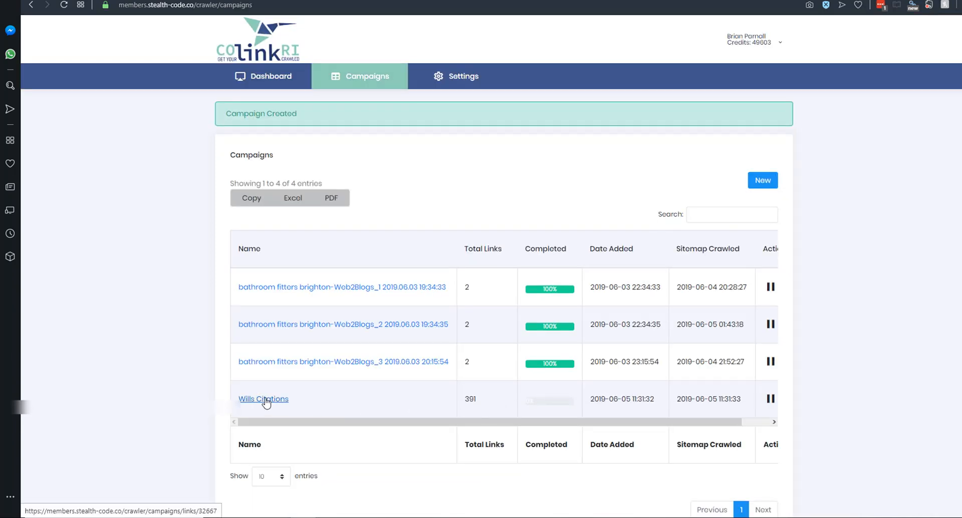
- Scroll the Campaigns table to review Wills Citations' 391 links, sitemap crawl date and completion
scroll("down", 3)
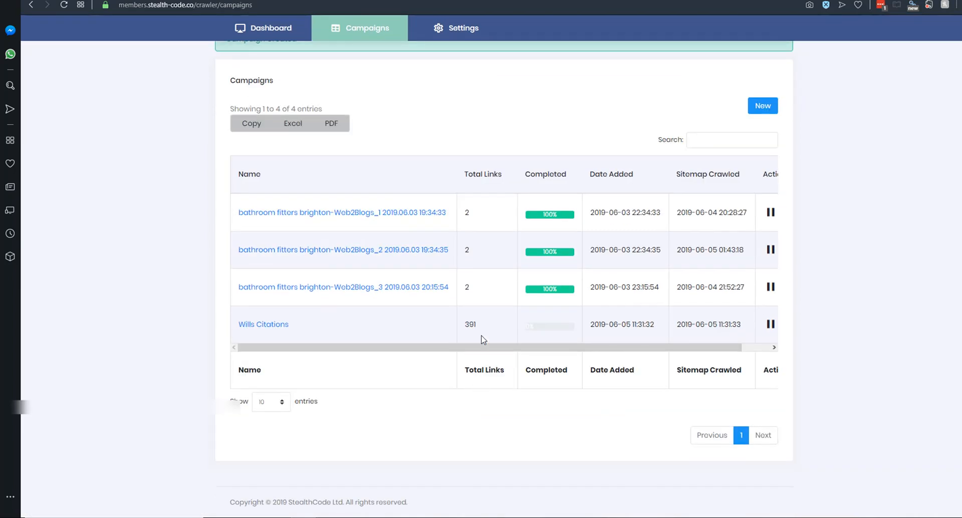
mouse_move(352, 327)
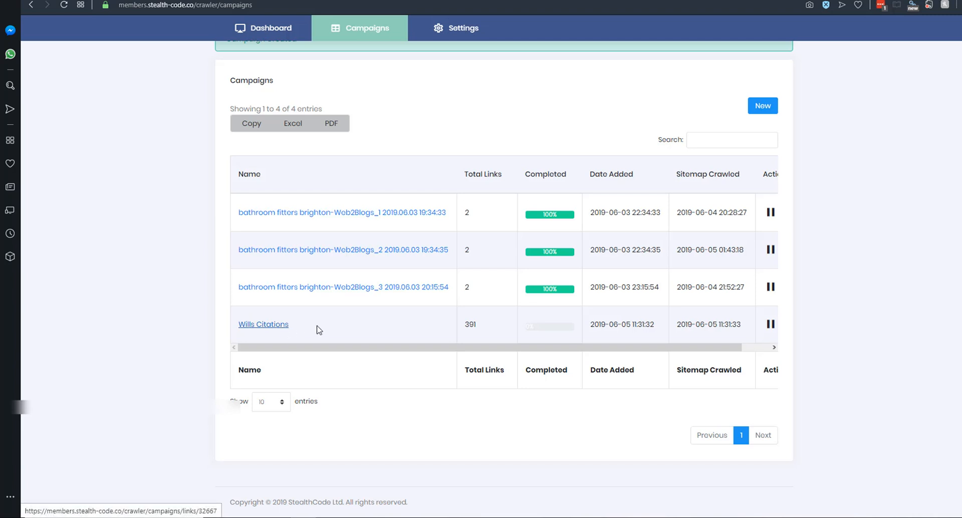
mouse_move(471, 329)
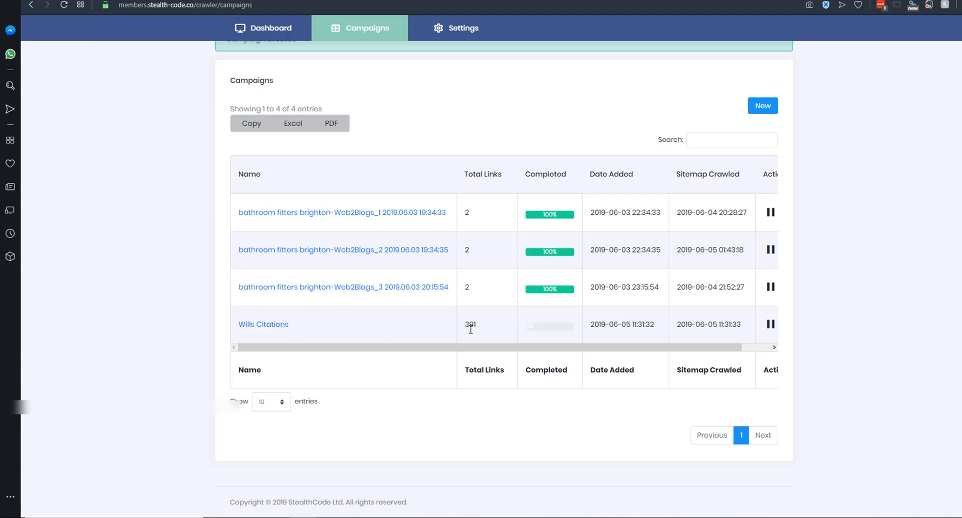
scroll("right", 3)
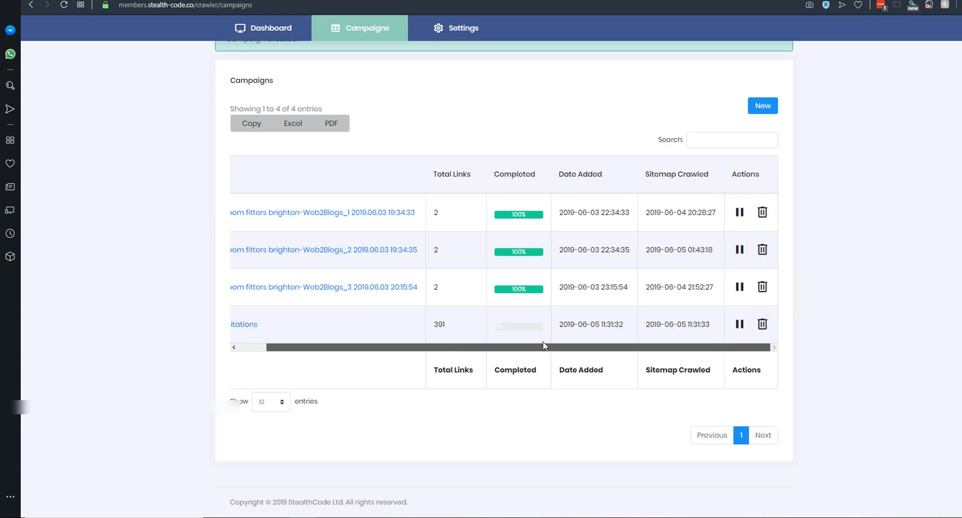
left_click_drag(543, 347, 414, 347)
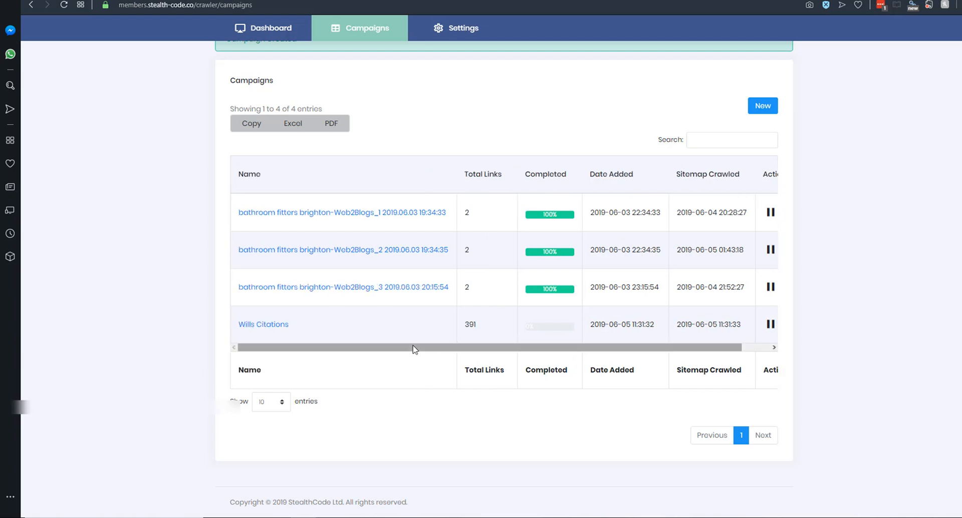
mouse_move(220, 84)
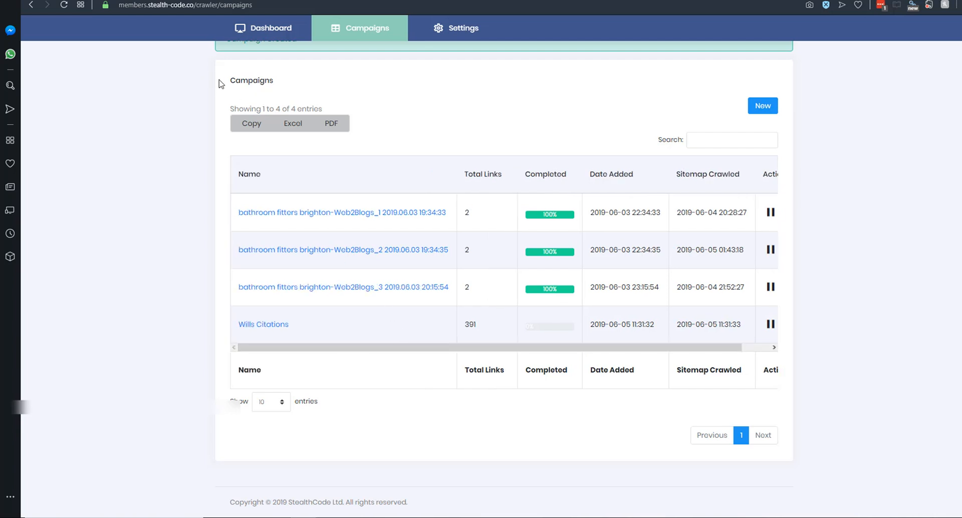
mouse_move(469, 197)
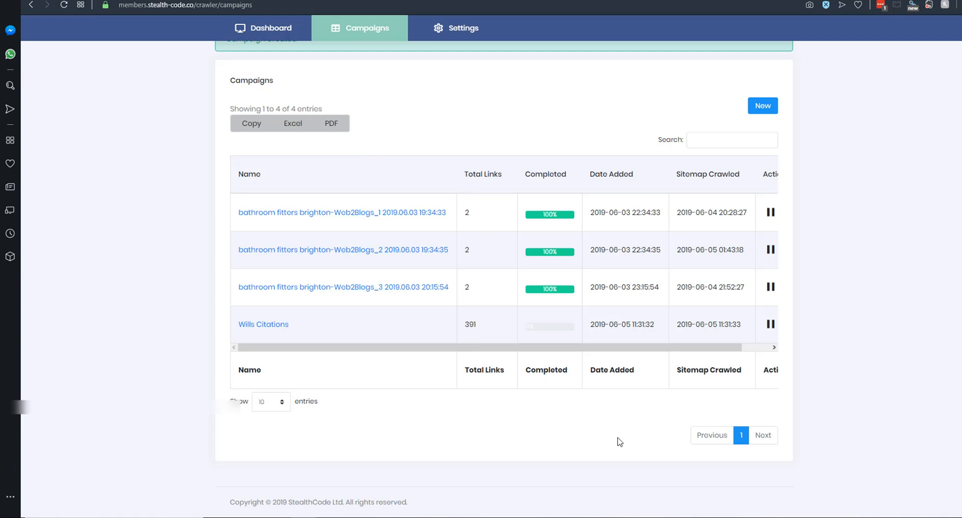
mouse_move(604, 442)
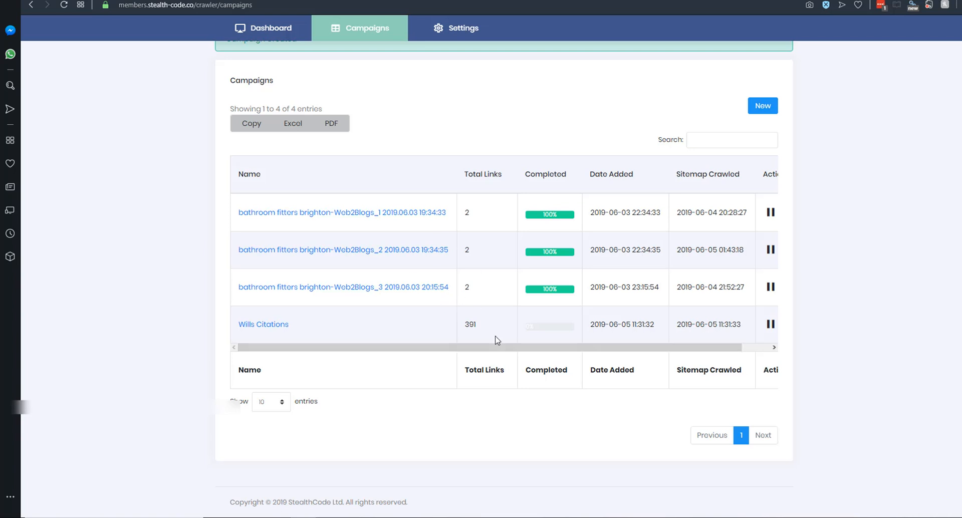
mouse_move(457, 341)
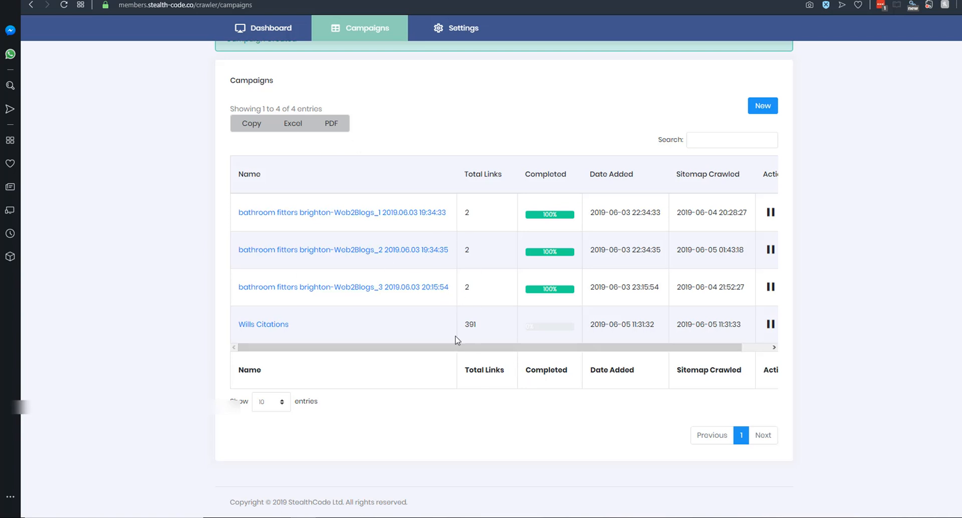
mouse_move(517, 373)
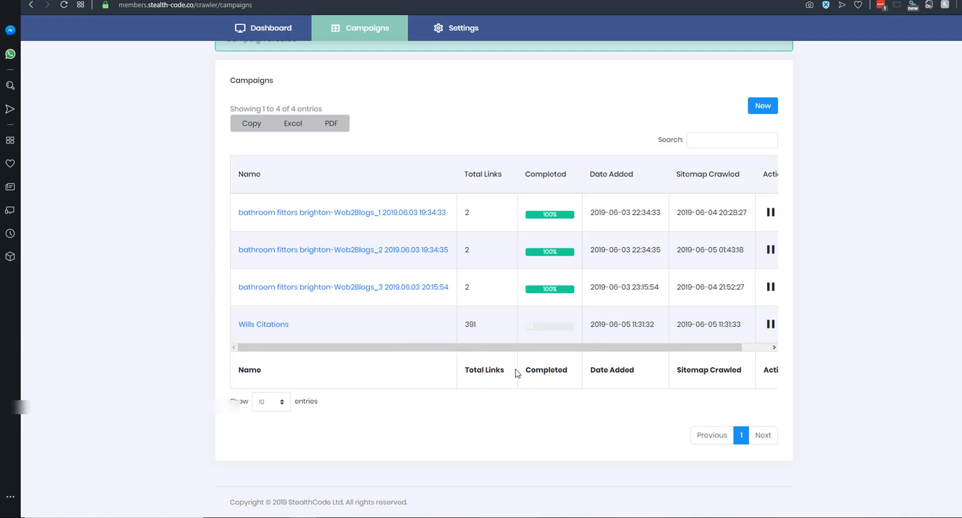
mouse_move(450, 349)
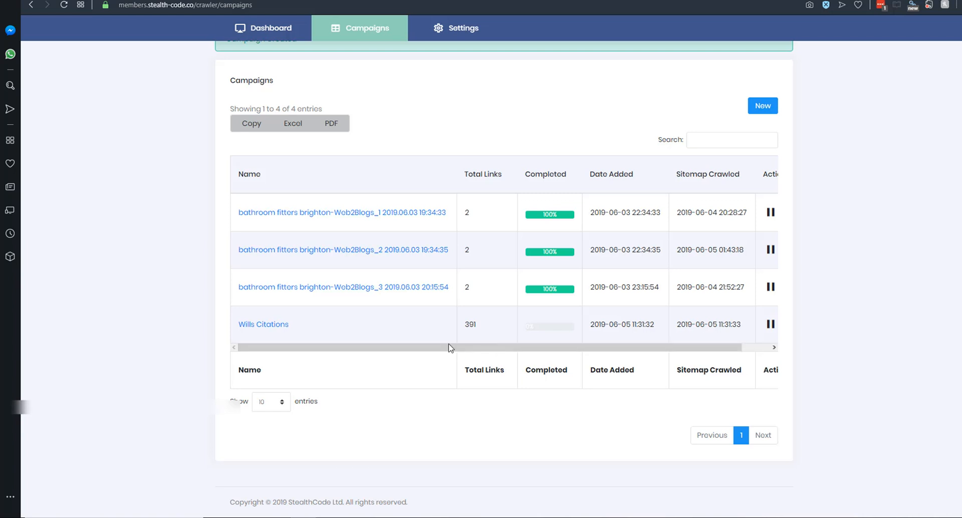
mouse_move(347, 369)
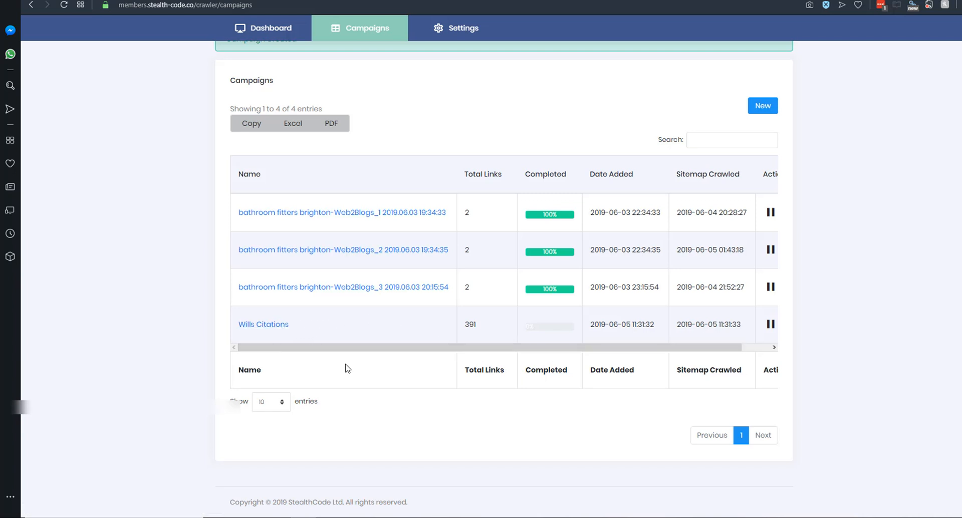
mouse_move(399, 371)
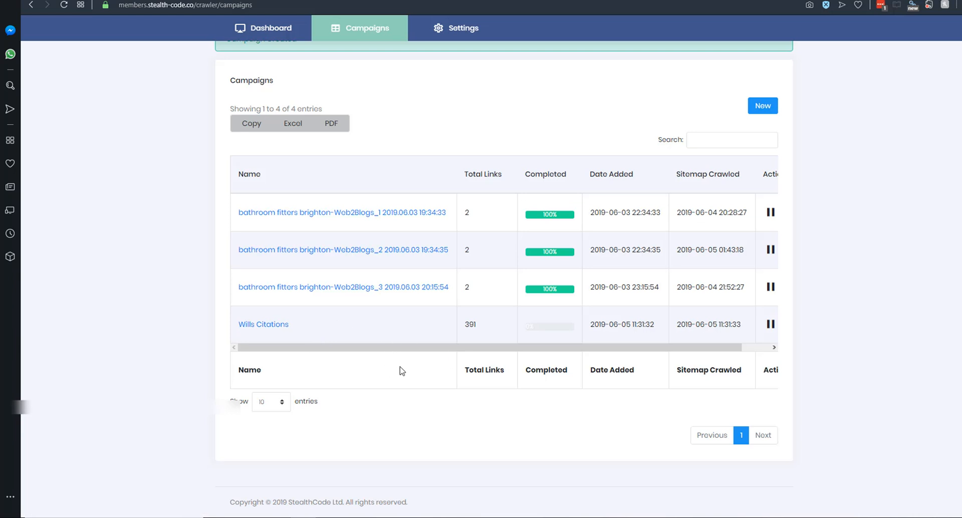
mouse_move(364, 388)
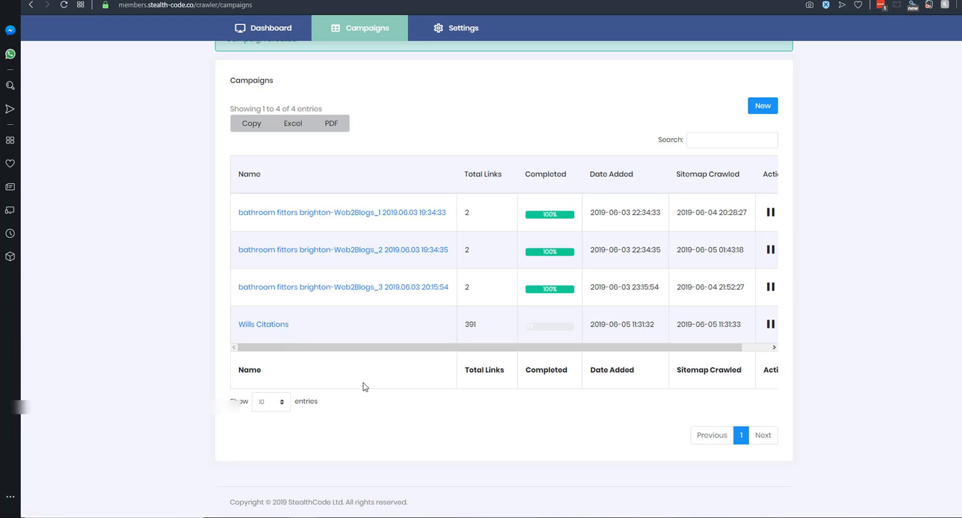
mouse_move(385, 389)
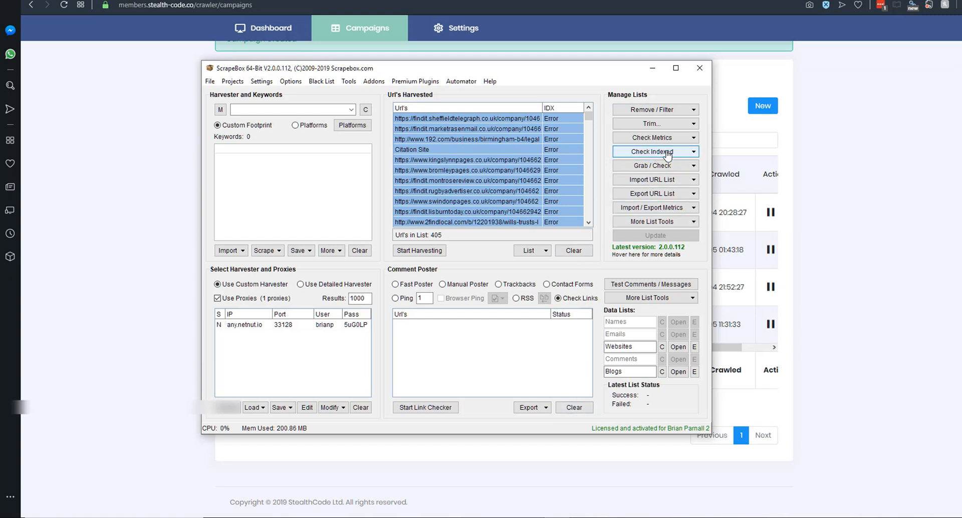
- Rerun the Google index check on the 405 citation URLs with 10 threads
left_click(654, 151)
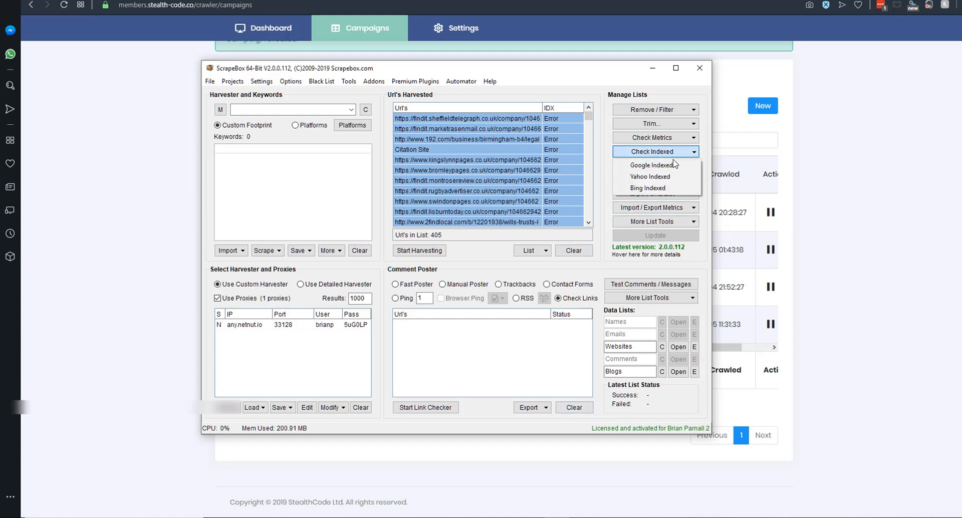
left_click(650, 165)
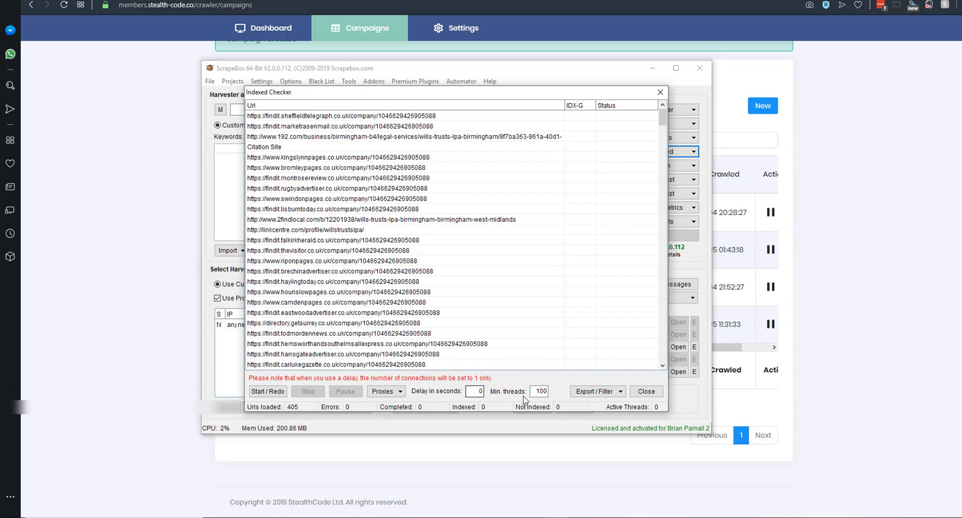
triple_click(539, 390)
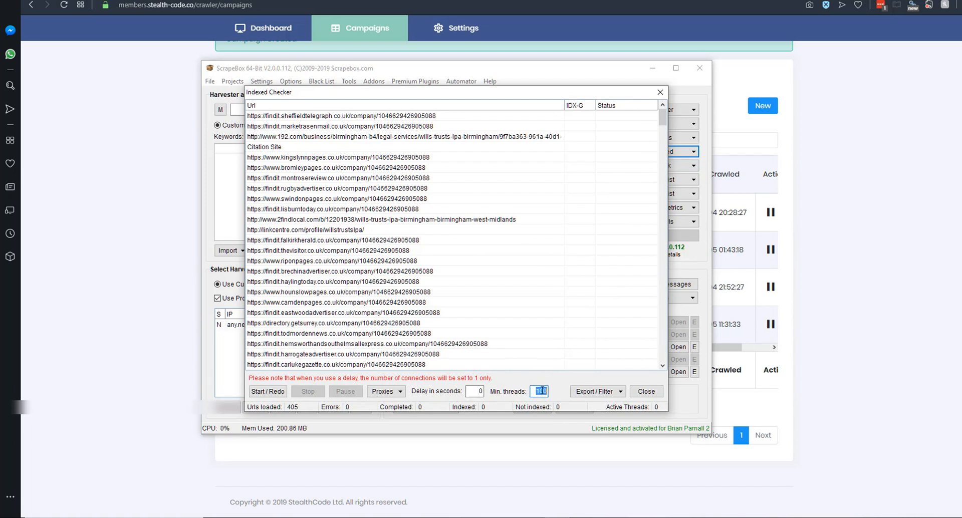
left_click(538, 391)
type("10")
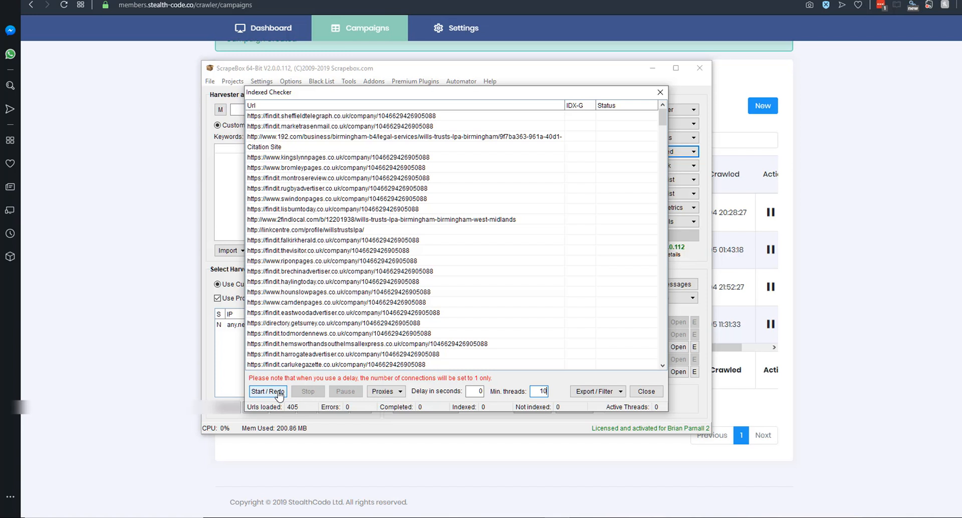
left_click(267, 391)
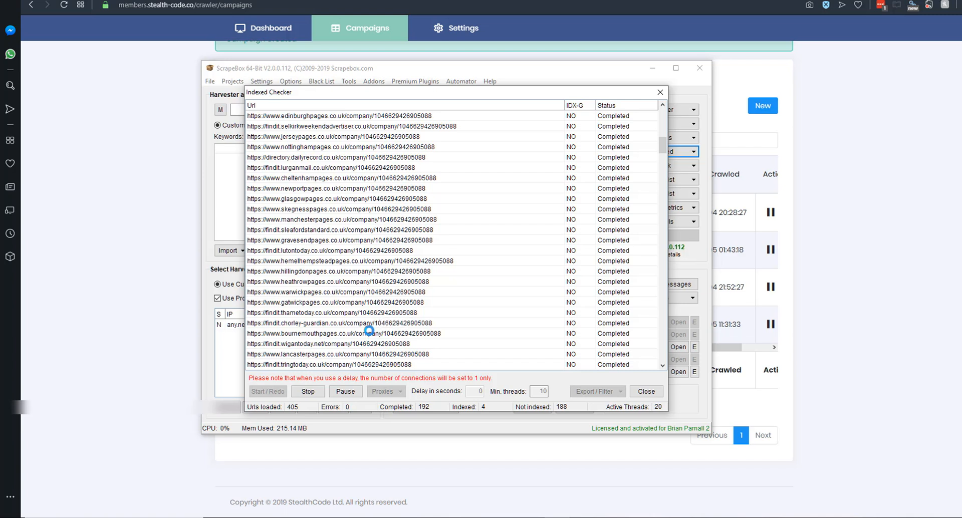
mouse_move(368, 292)
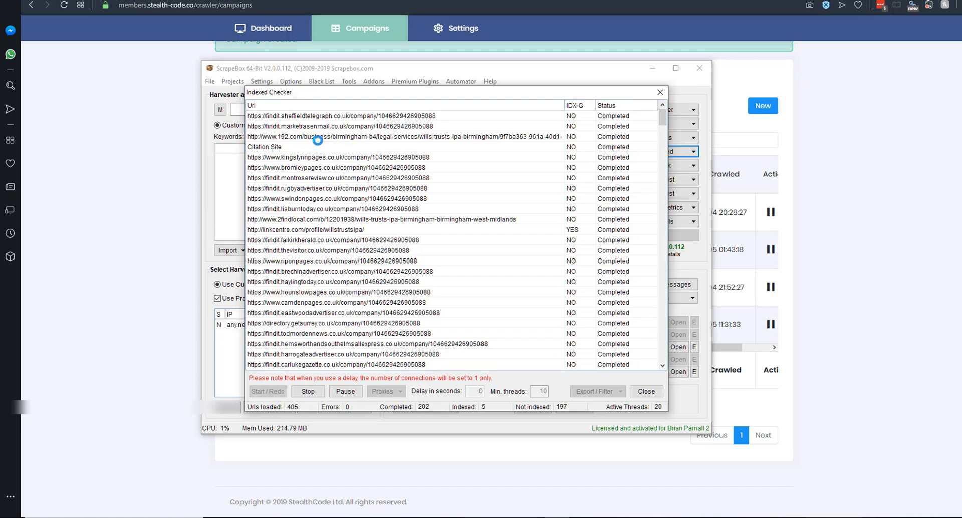
- Watch the index check reach 279 of 405 URLs, with 5 indexed
left_click(403, 136)
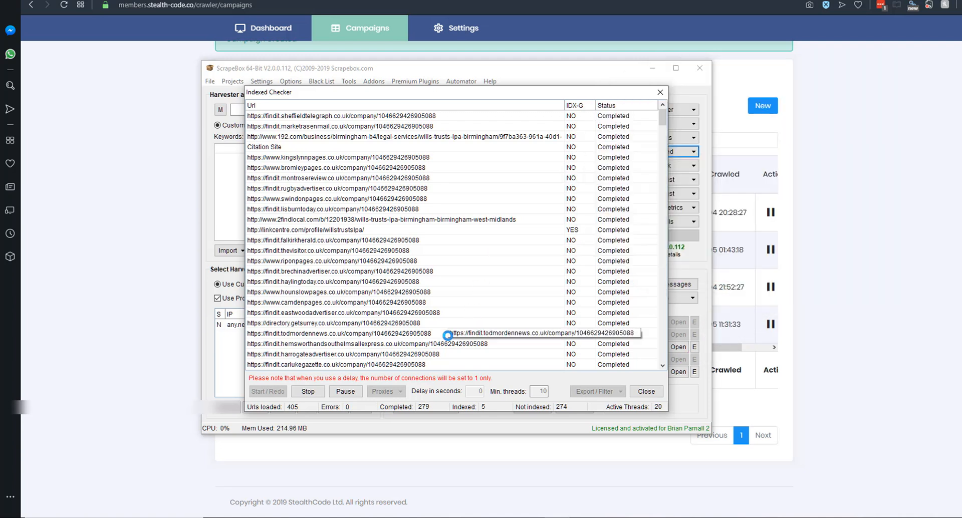
- Scroll the Indexed Checker results as the check reaches 399 of 405 URLs, 7 indexed
scroll("down", 3)
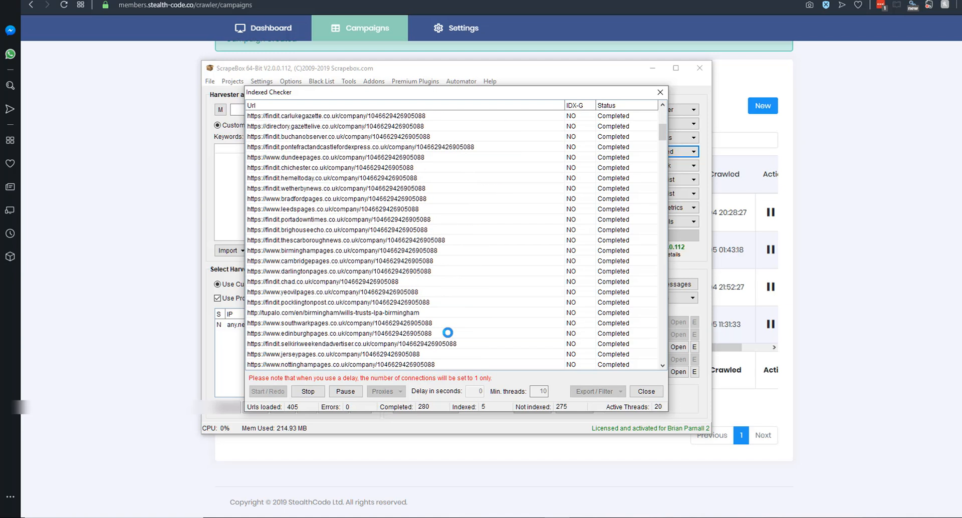
scroll("down", 3)
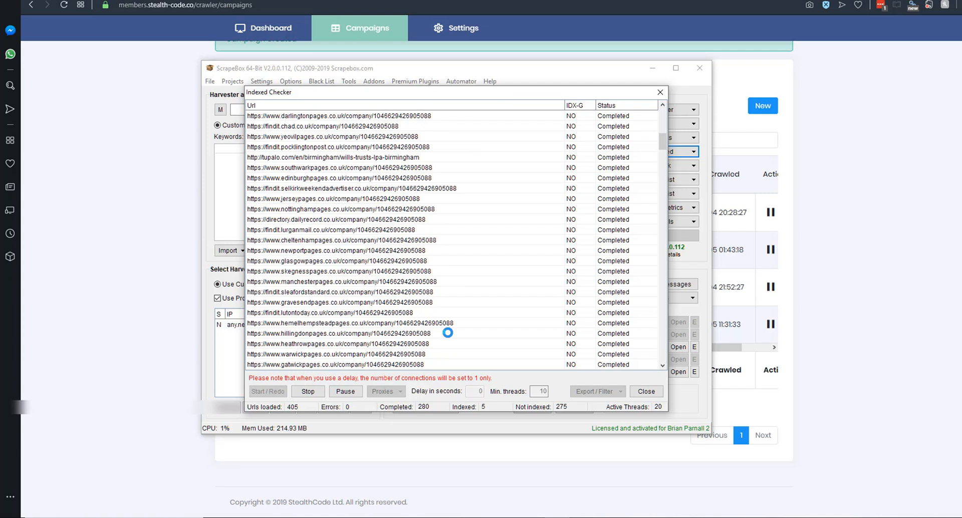
scroll("down", 3)
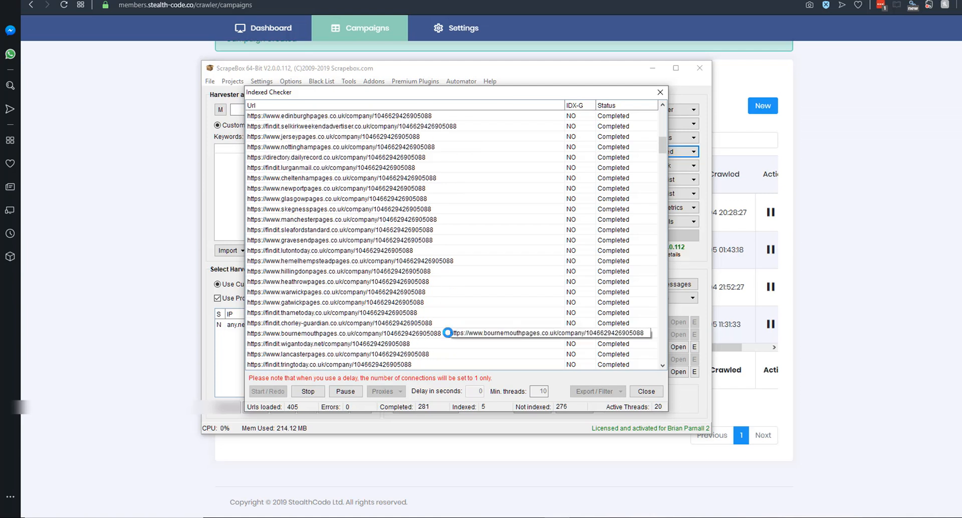
scroll("down", 3)
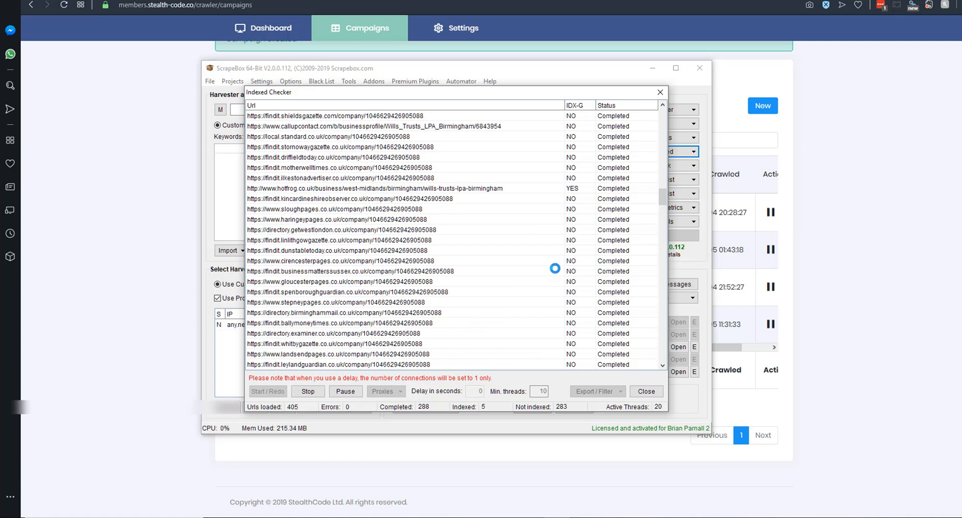
scroll("down", 3)
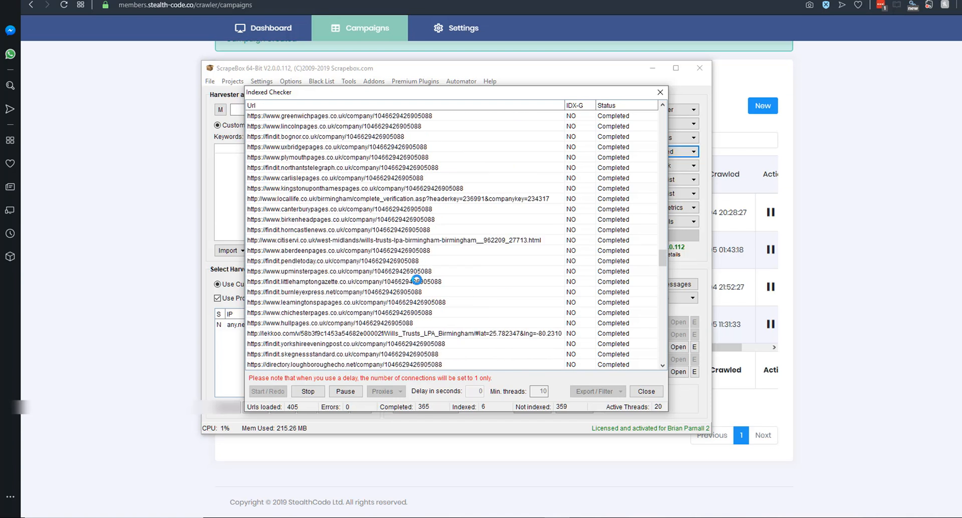
scroll("down", 3)
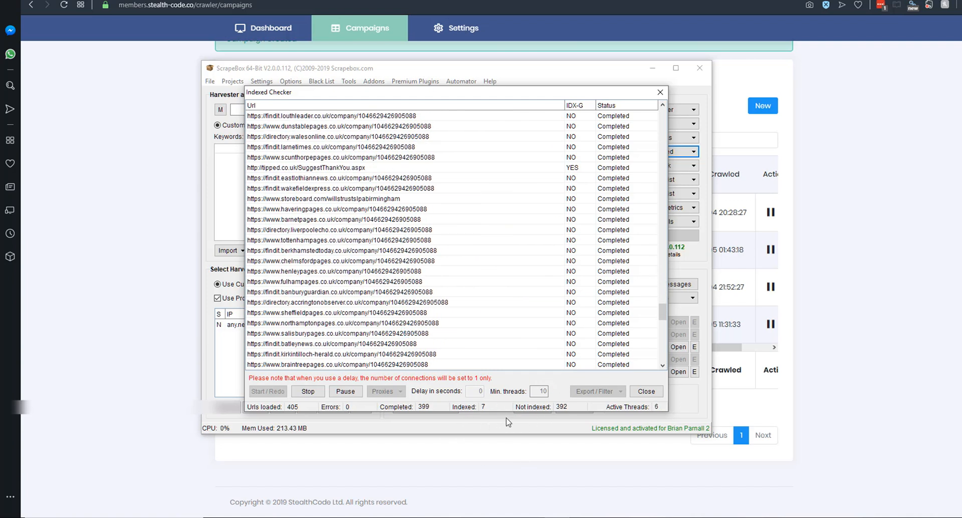
mouse_move(487, 419)
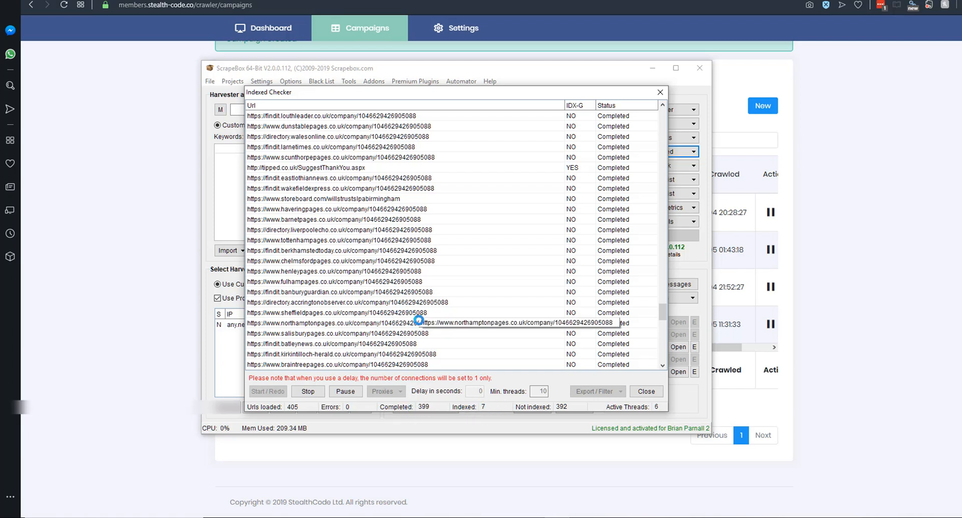
mouse_move(531, 293)
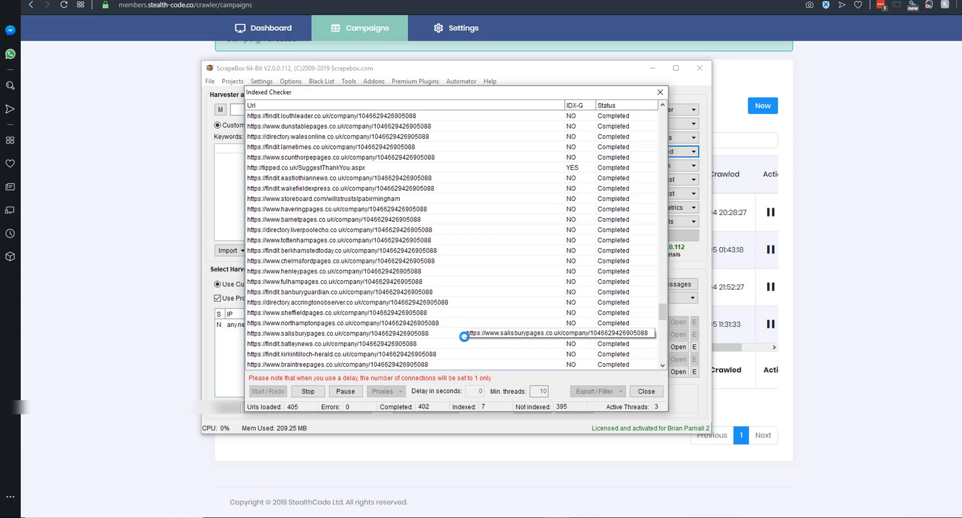
mouse_move(509, 309)
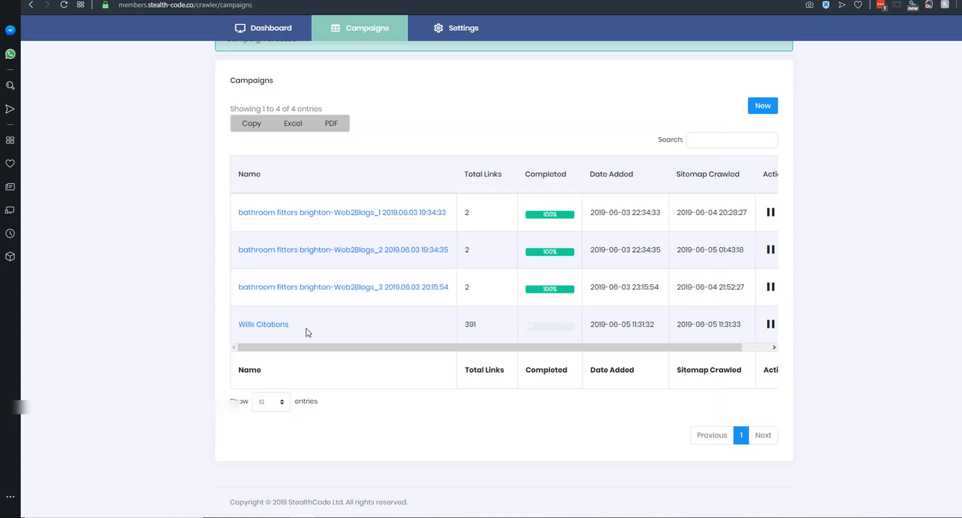
mouse_move(263, 325)
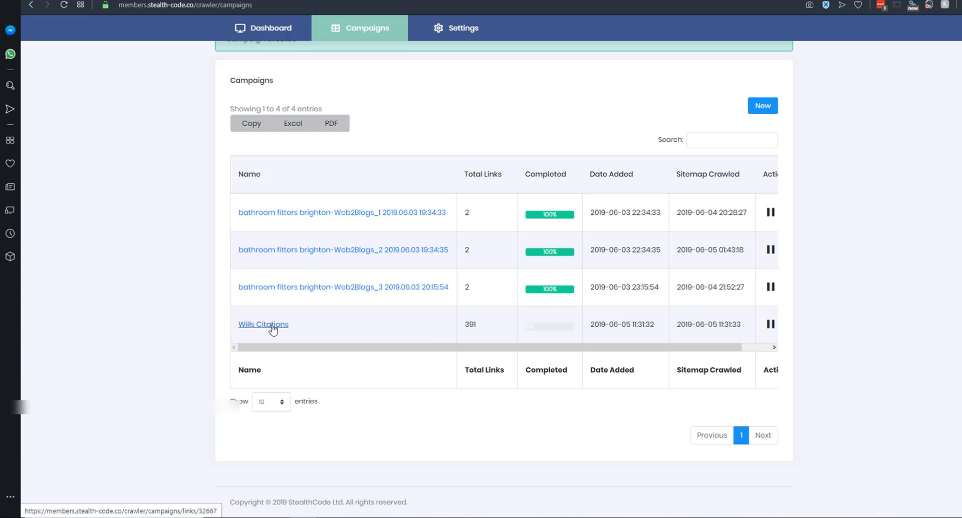
- Open the Wills Citations campaign's link report, listing 391 URLs with Googlebot crawl data
left_click(262, 325)
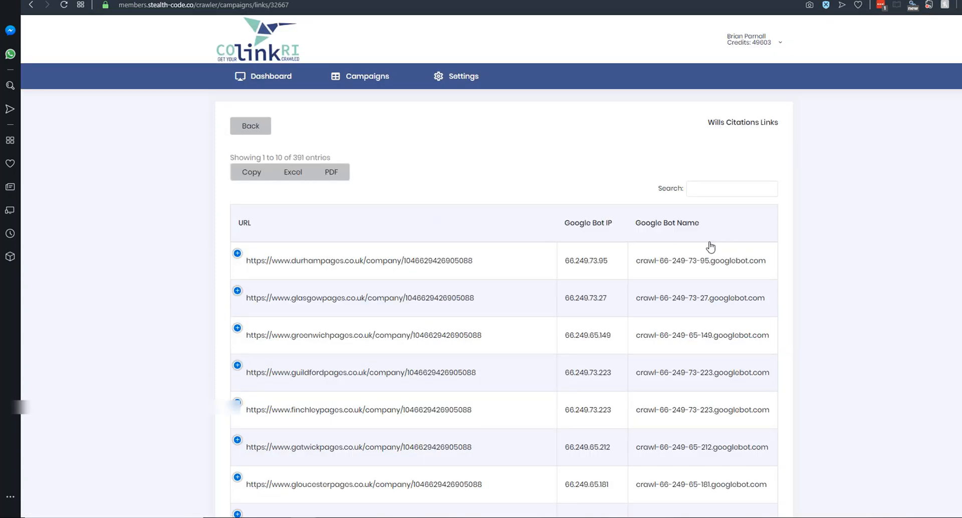
double_click(585, 260)
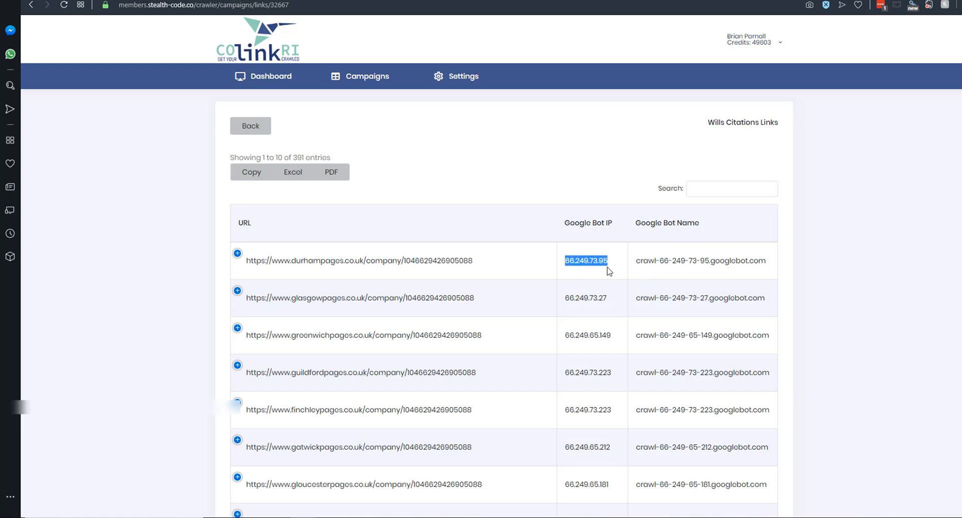
mouse_move(505, 223)
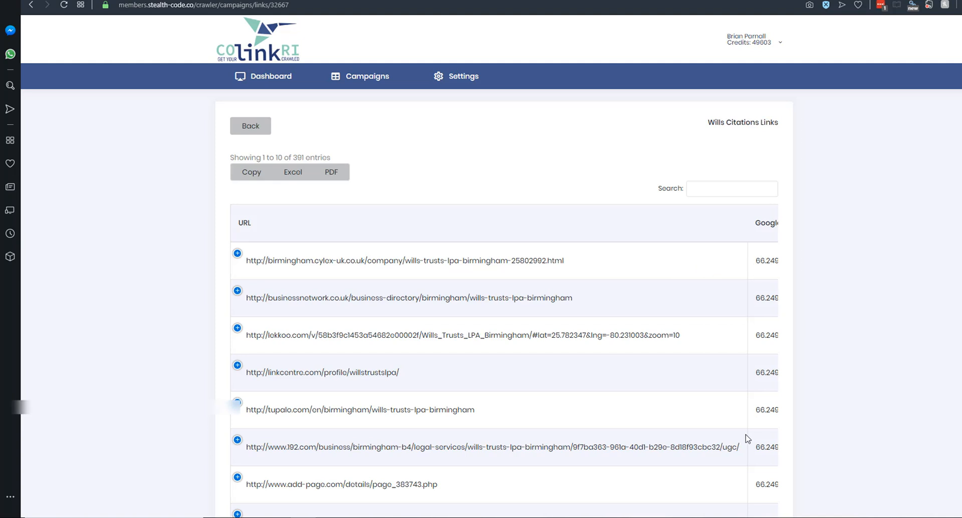
mouse_move(486, 413)
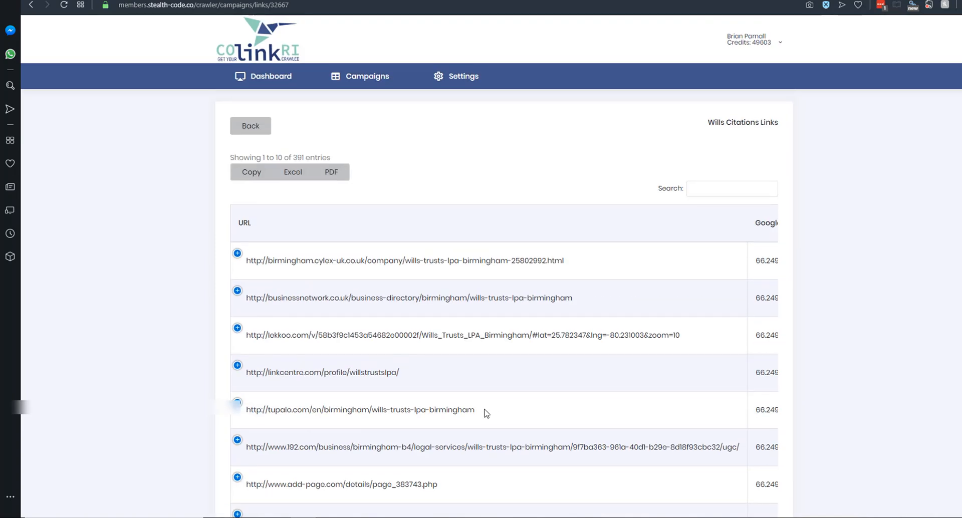
scroll("down", 3)
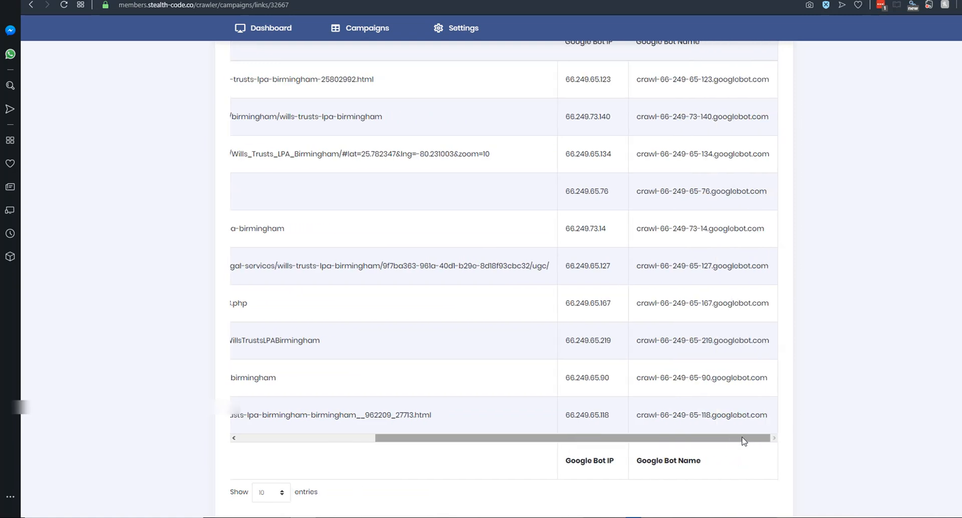
scroll("up", 3)
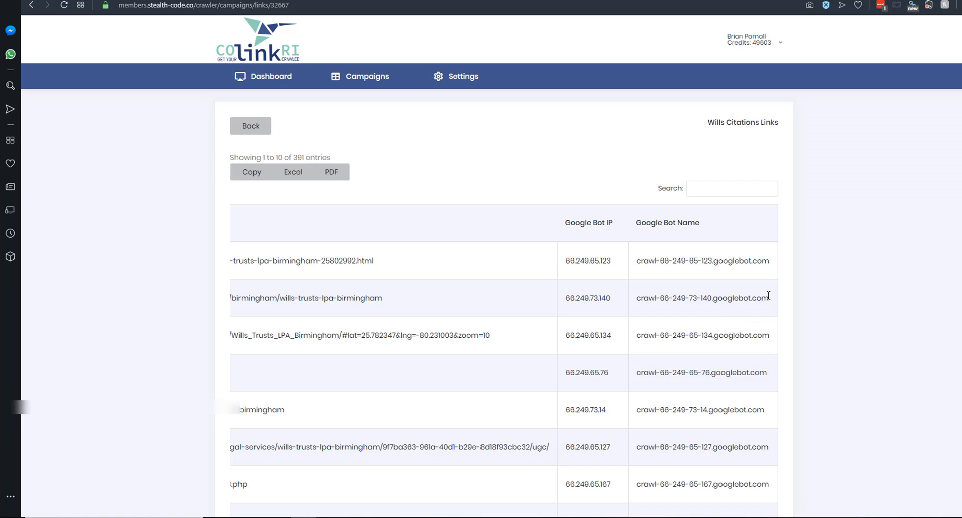
mouse_move(661, 258)
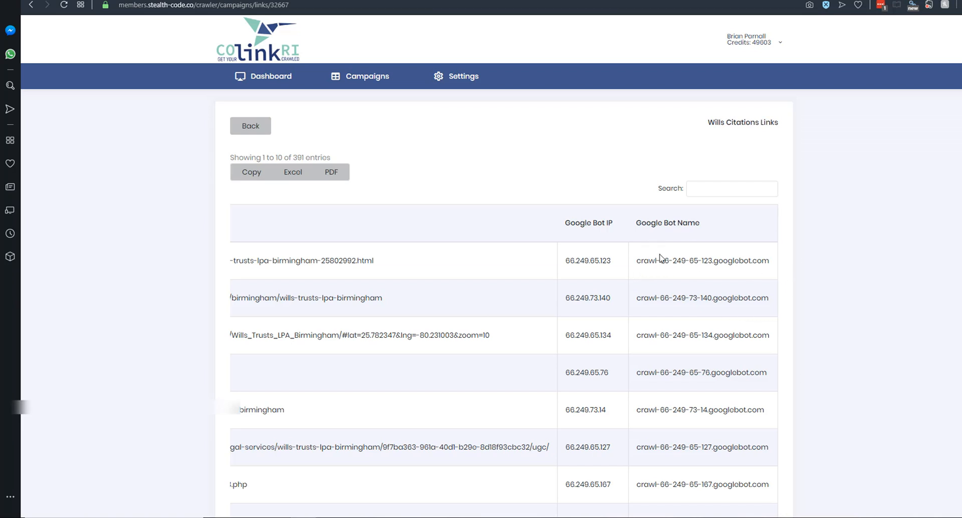
double_click(705, 297)
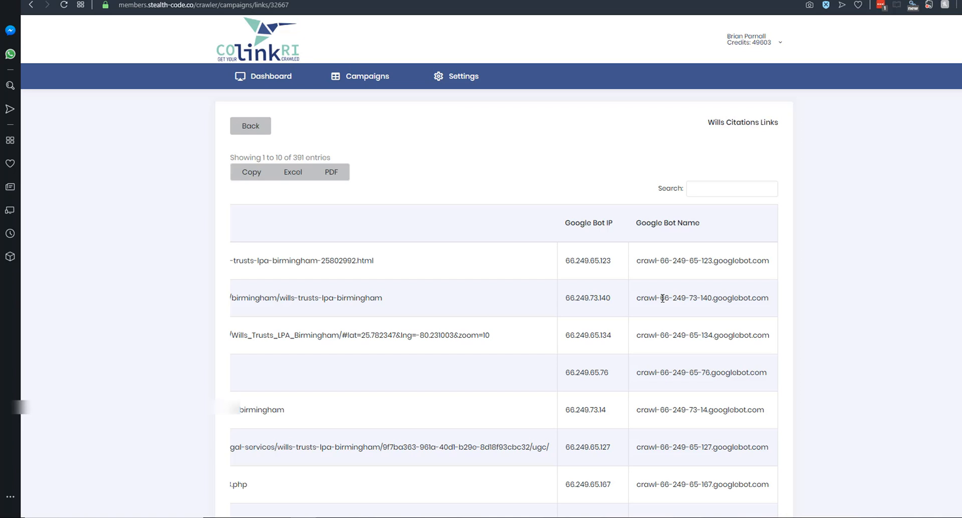
mouse_move(713, 321)
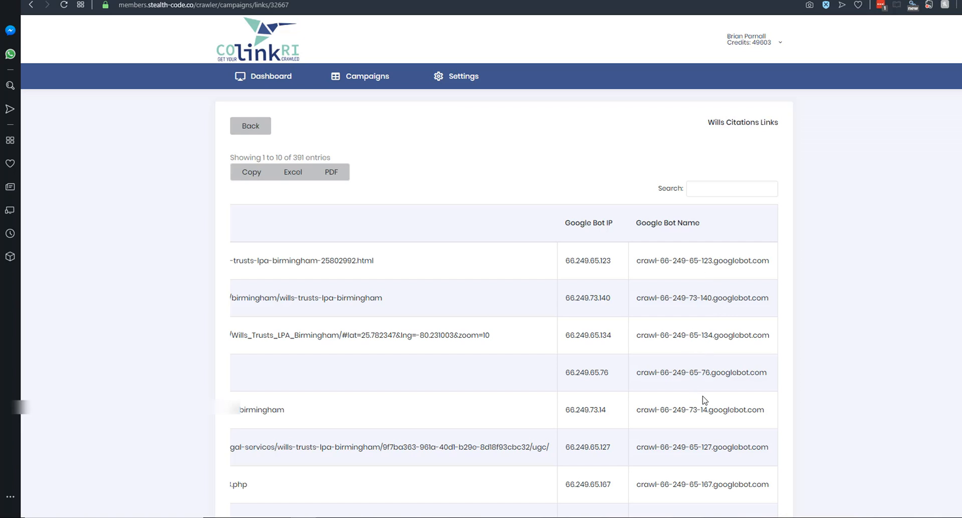
mouse_move(678, 405)
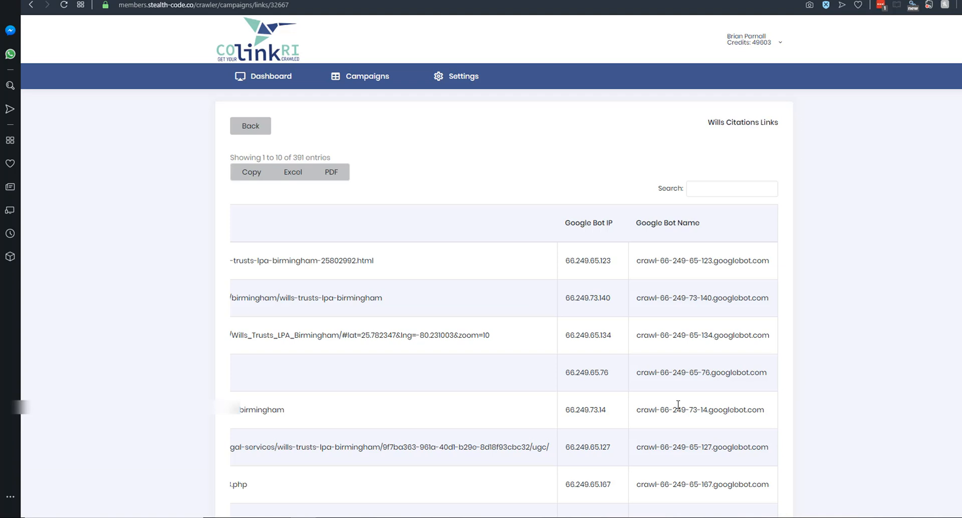
mouse_move(432, 451)
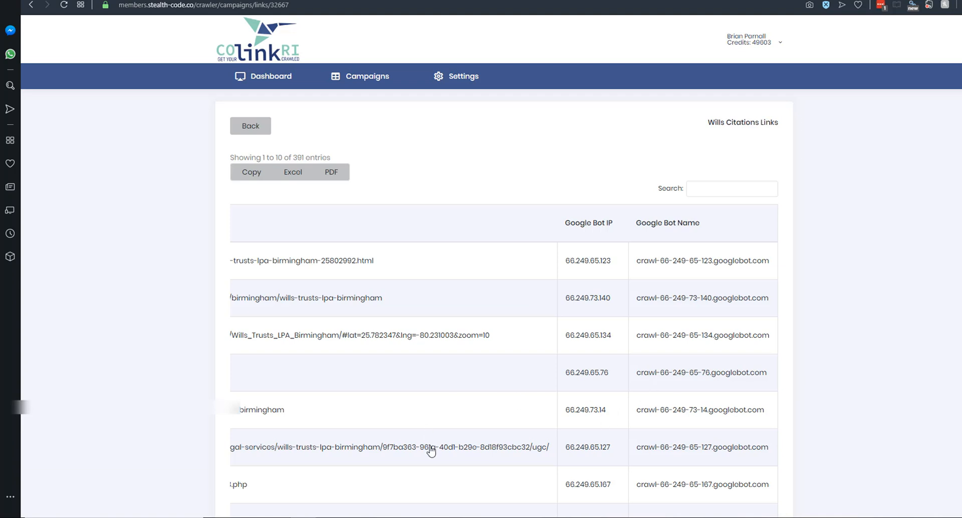
scroll("down", 3)
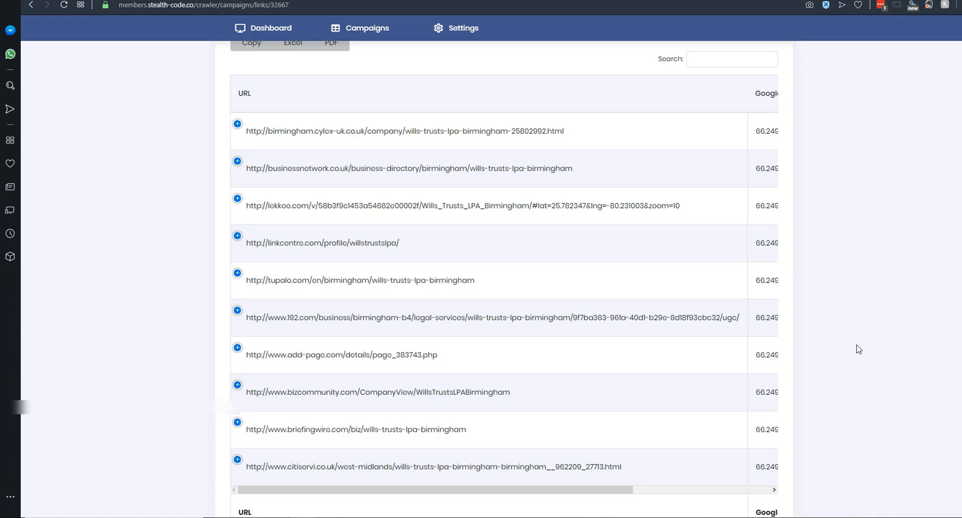
mouse_move(913, 387)
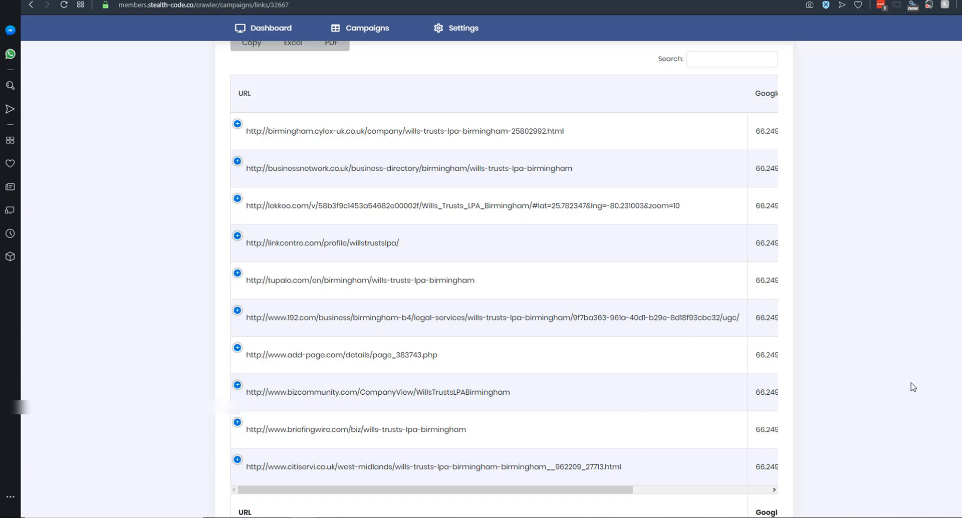